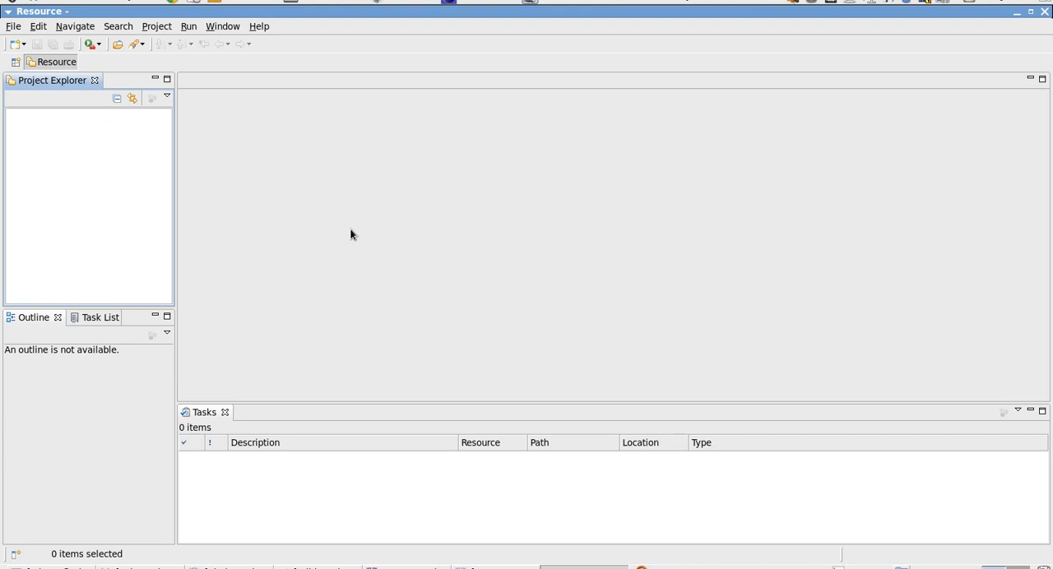
mouse_move(348, 235)
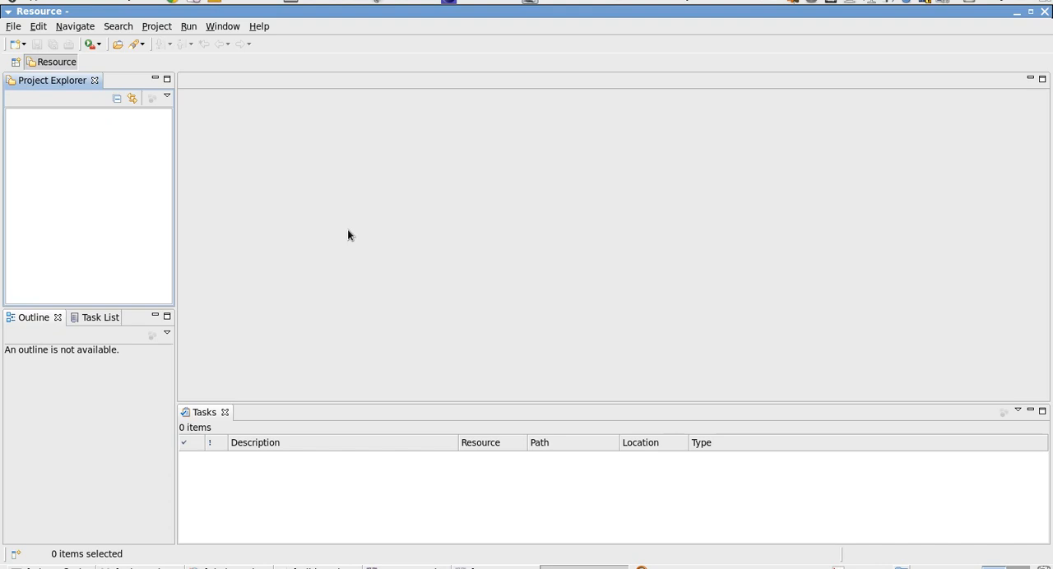
mouse_move(345, 236)
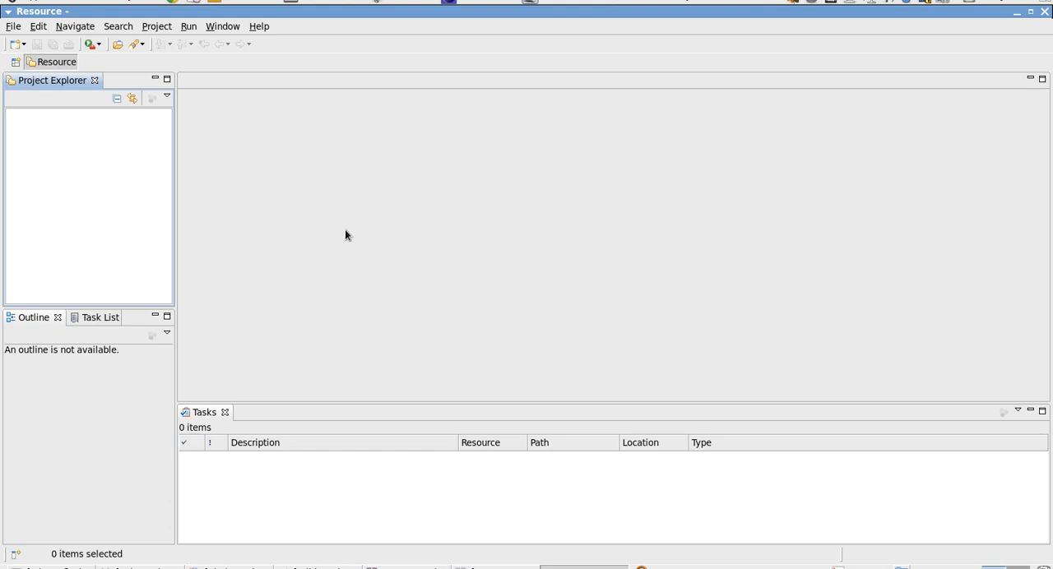
mouse_move(366, 219)
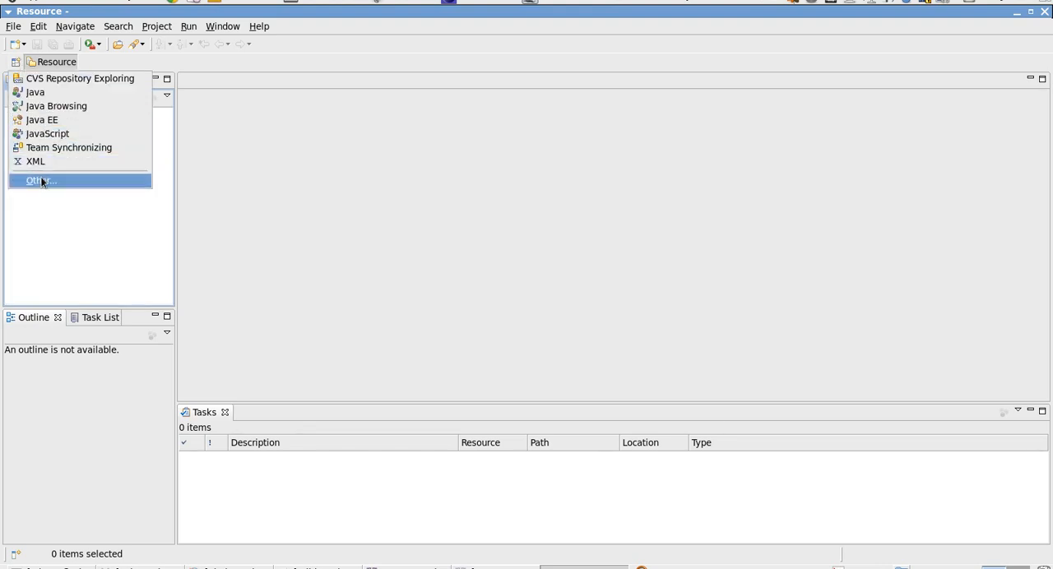
Pick Teiid Designer from the Other perspectives list to activate it.
left_click(40, 180)
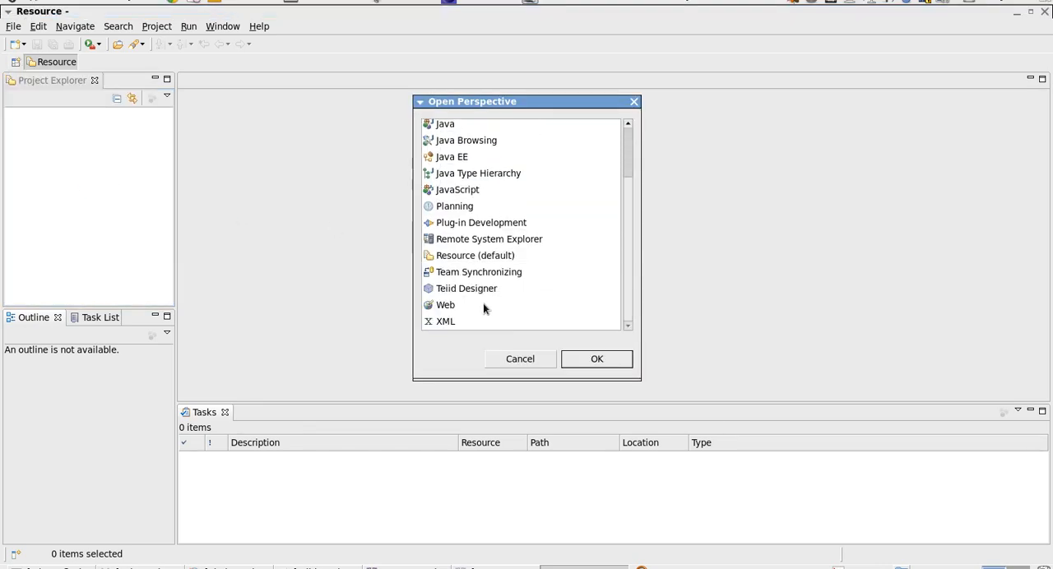
left_click(520, 358)
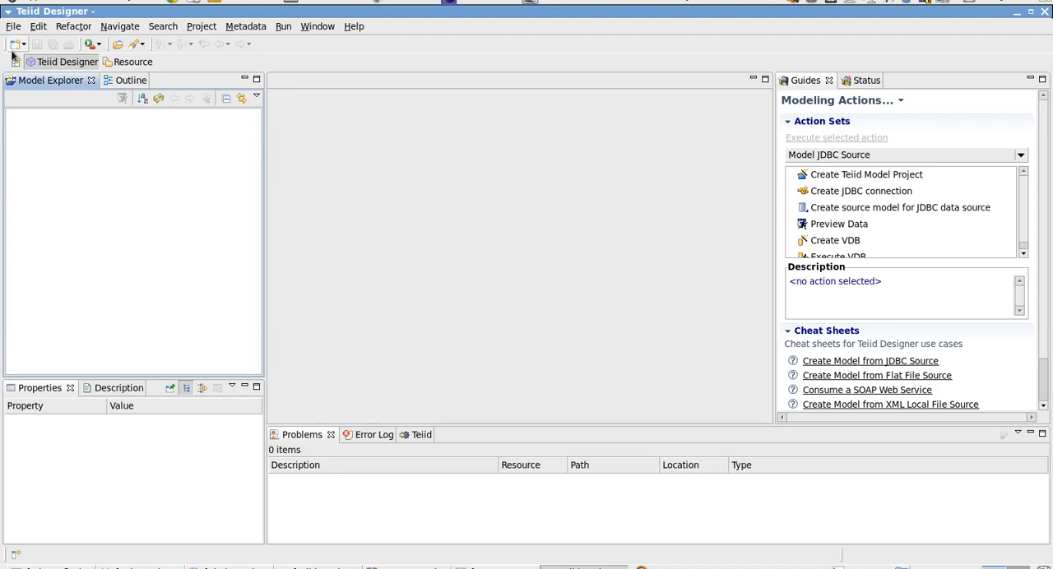
Launch the Import wizard for File Source (XML) >> Source and View Model.
left_click(13, 25)
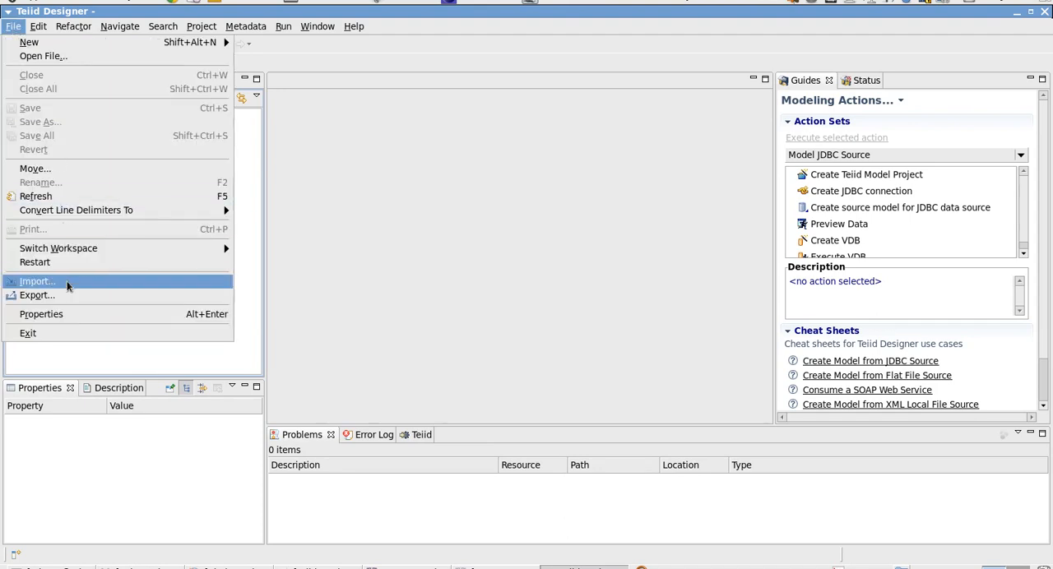
left_click(37, 281)
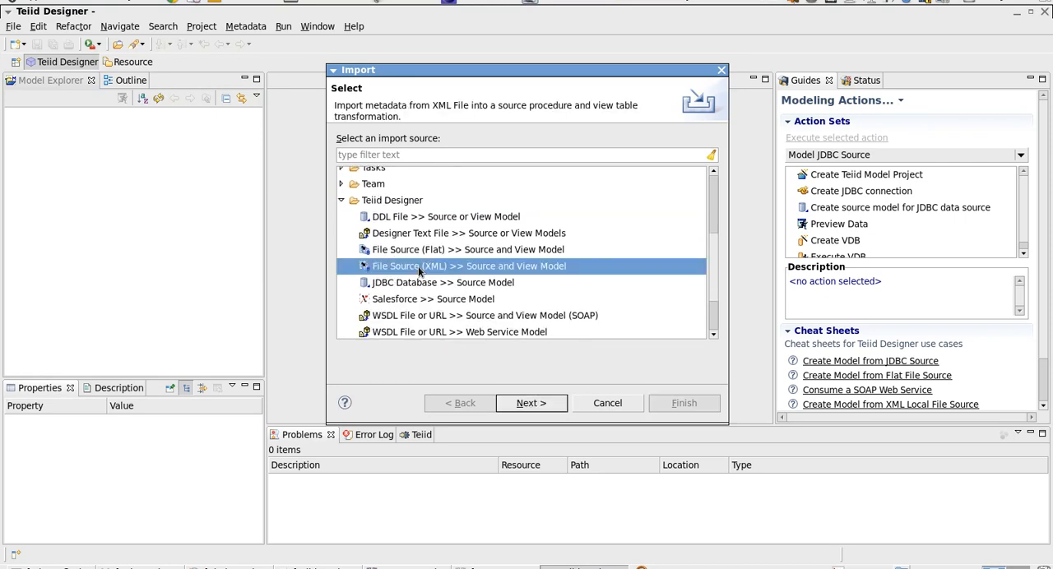
mouse_move(428, 276)
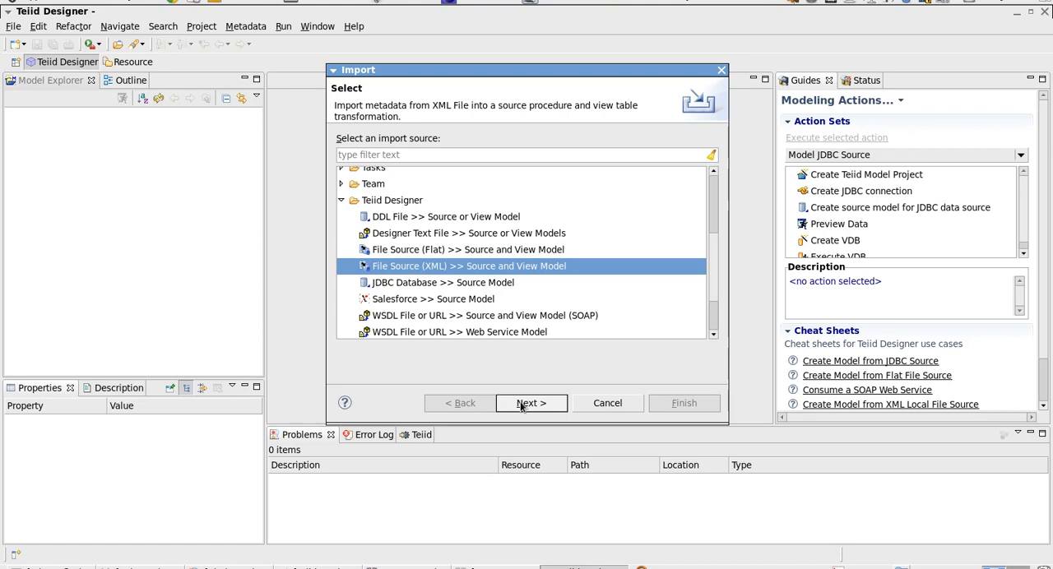
Create model project SAPBank with default sources, views, schemas and web_services folders.
left_click(530, 402)
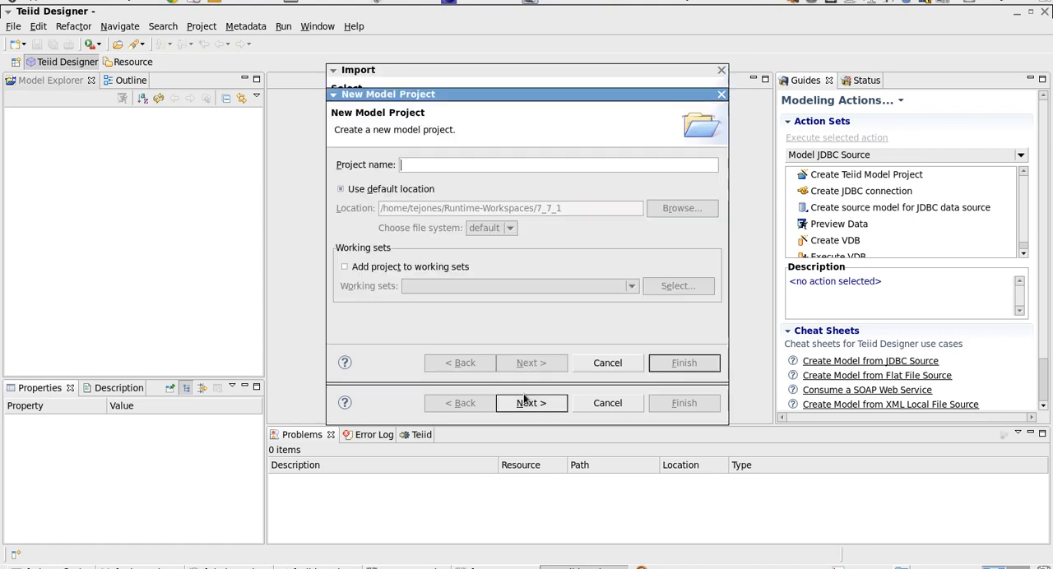
mouse_move(477, 175)
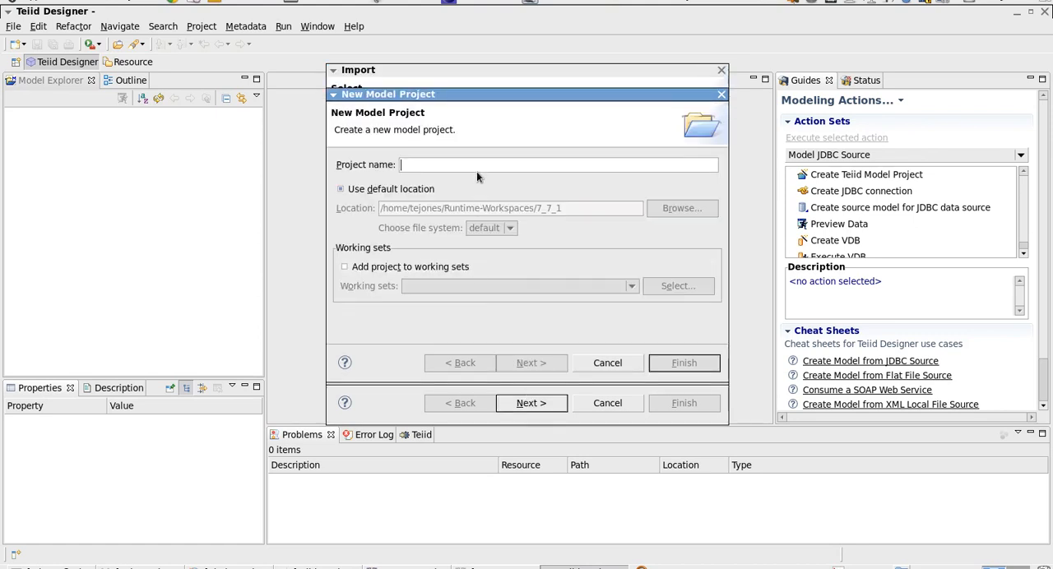
type("SAPBank")
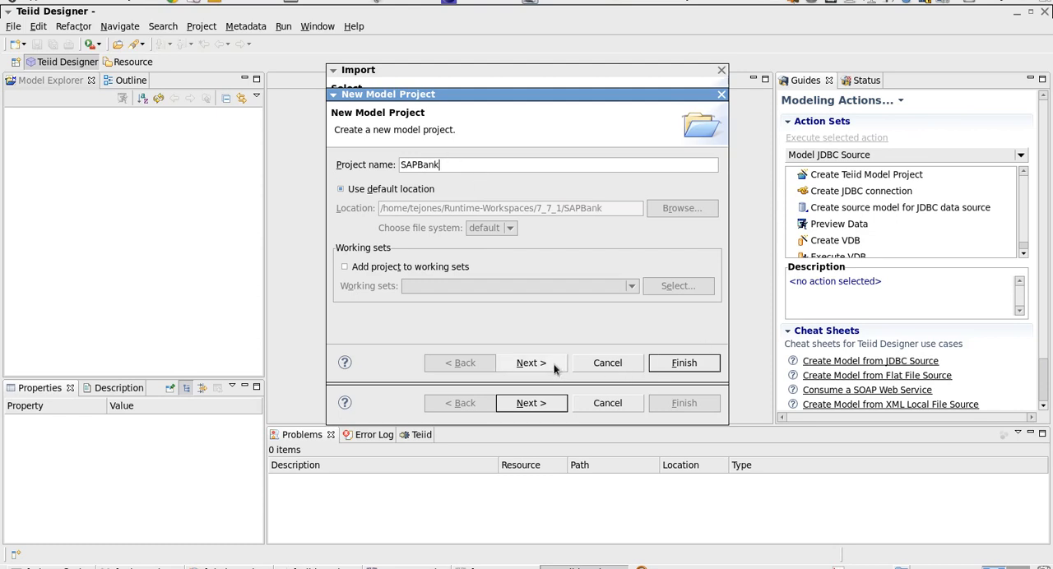
left_click(530, 362)
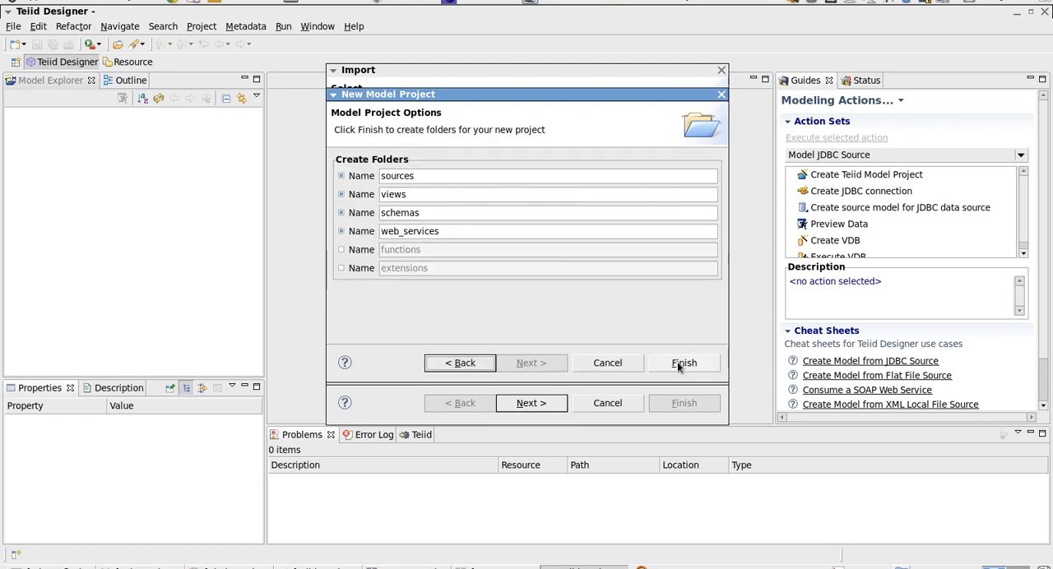
left_click(683, 363)
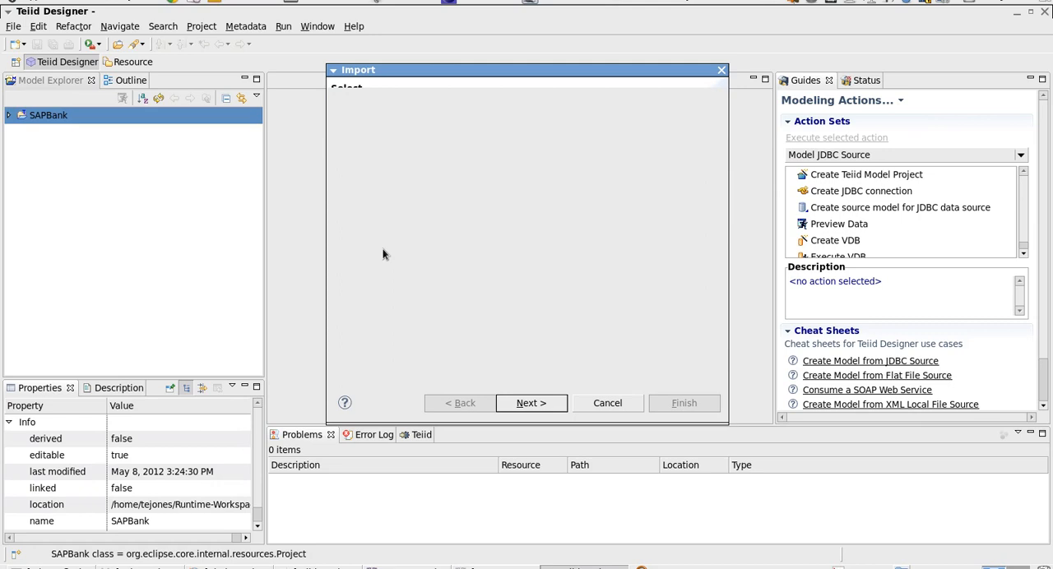
Select 'XML file via remote URL' mode and advance to data file source selection.
left_click(531, 403)
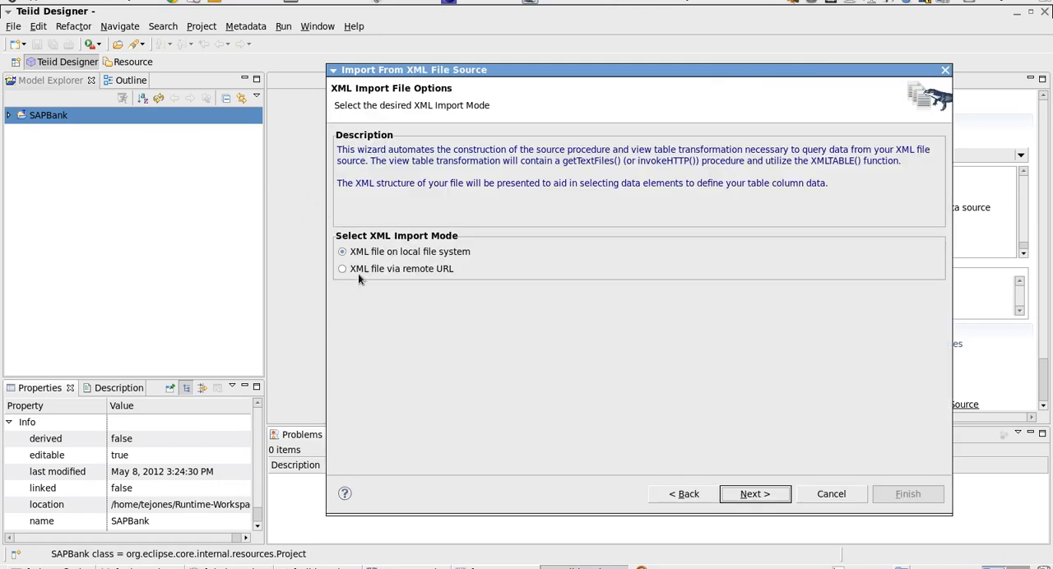
mouse_move(412, 280)
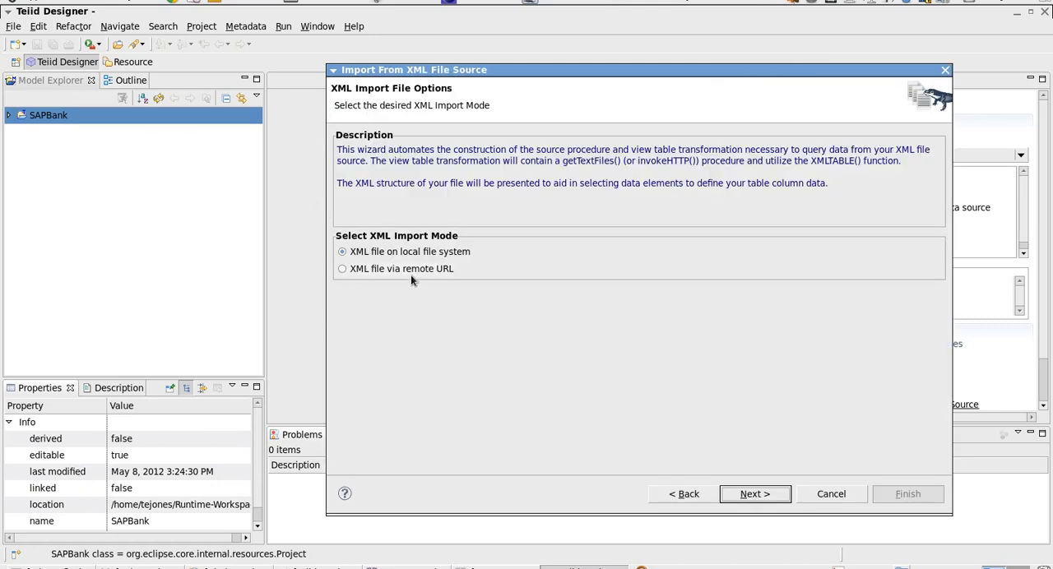
mouse_move(416, 269)
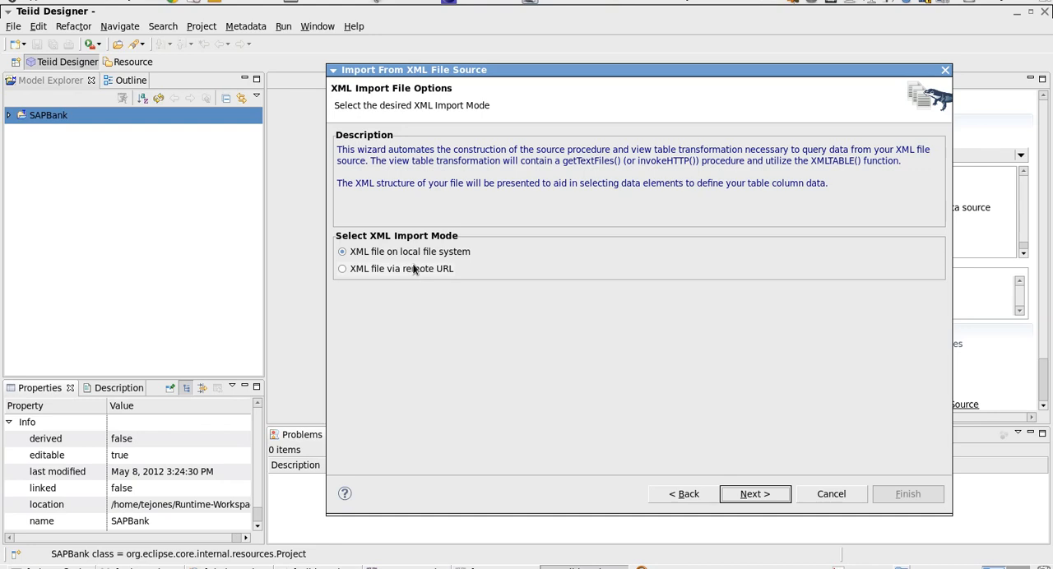
mouse_move(423, 288)
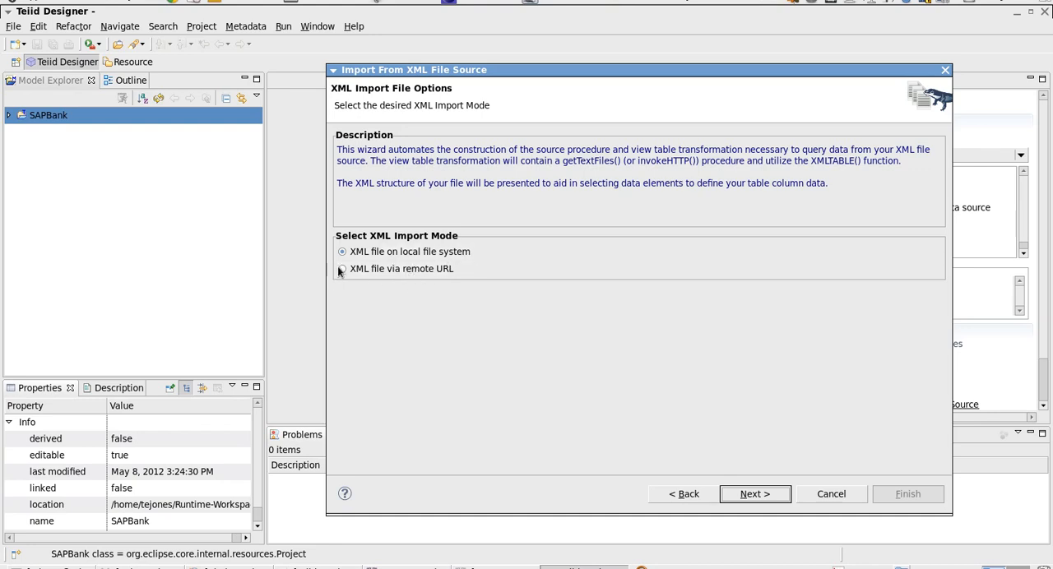
left_click(343, 269)
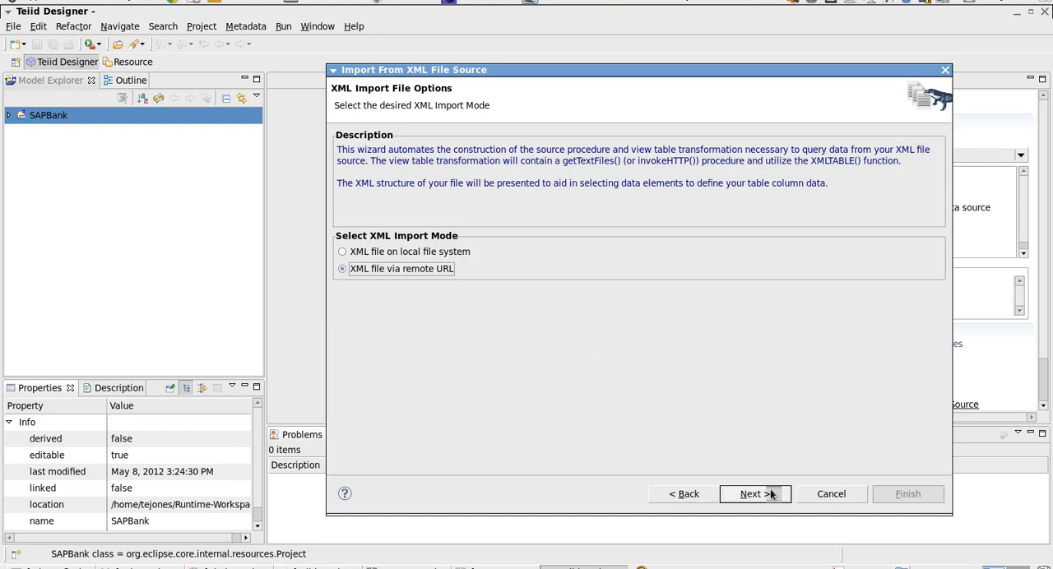
left_click(750, 493)
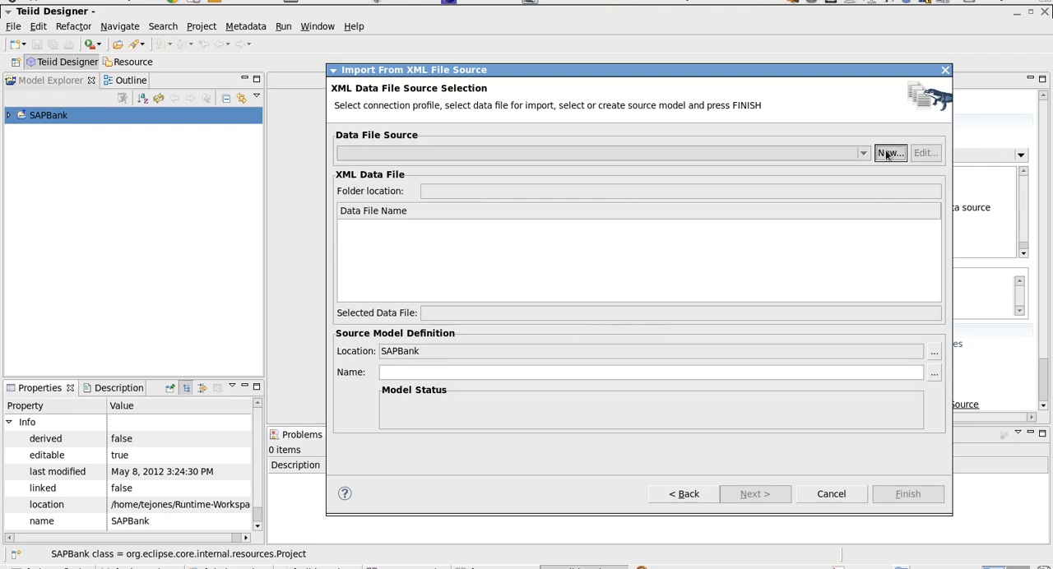
Start a new connection profile of type REST Web Services URL.
left_click(889, 153)
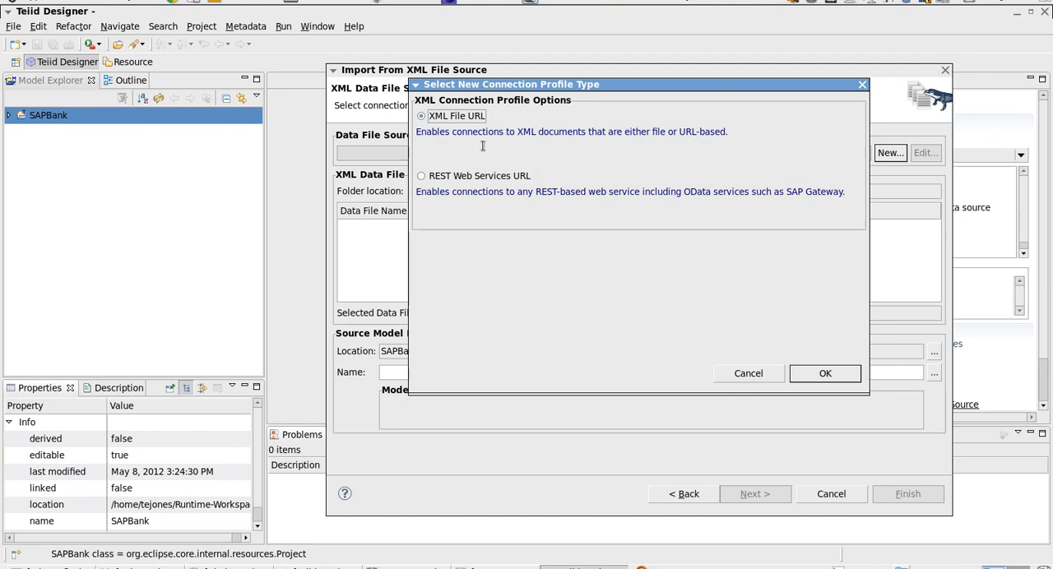
mouse_move(466, 188)
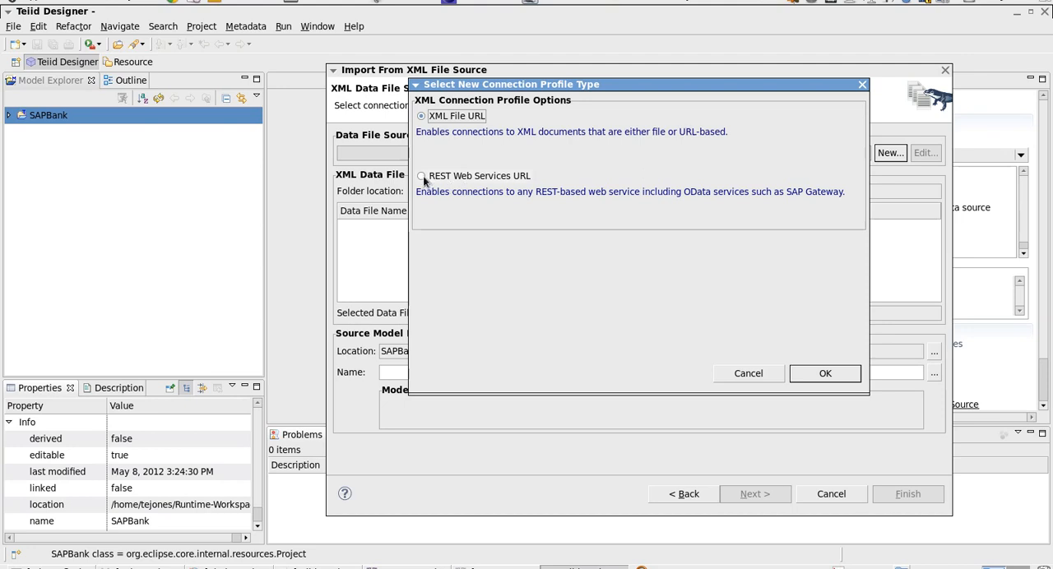
left_click(421, 176)
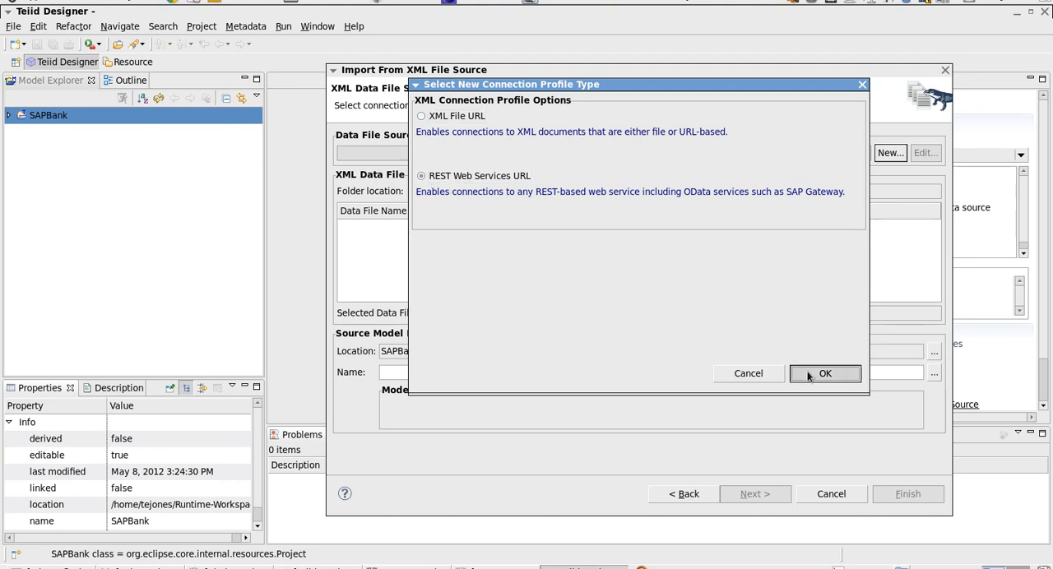
left_click(825, 374)
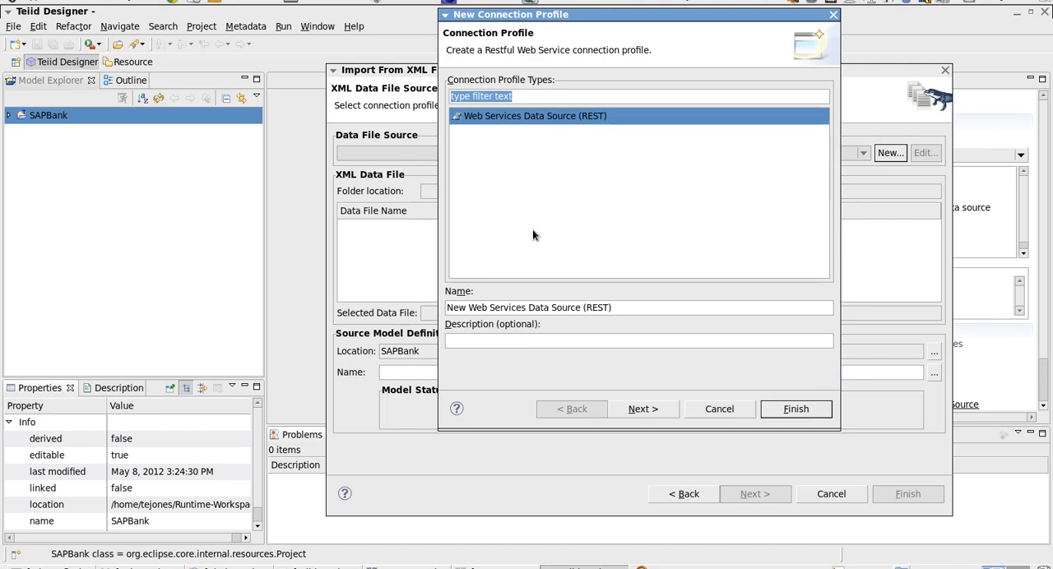
Create the SAPBankService REST connection profile with the bank collection service URL.
type("S")
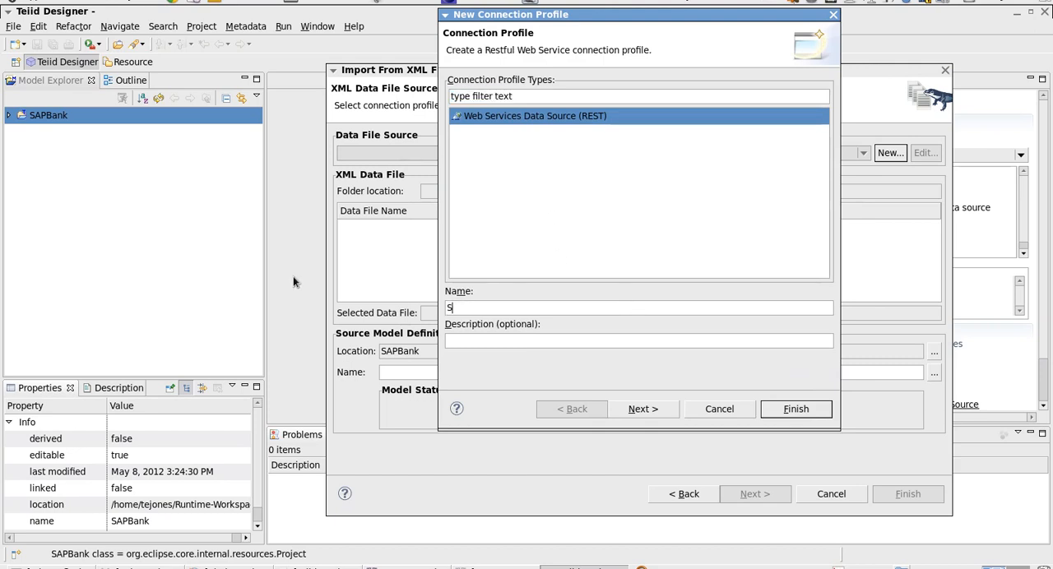
type("APBank")
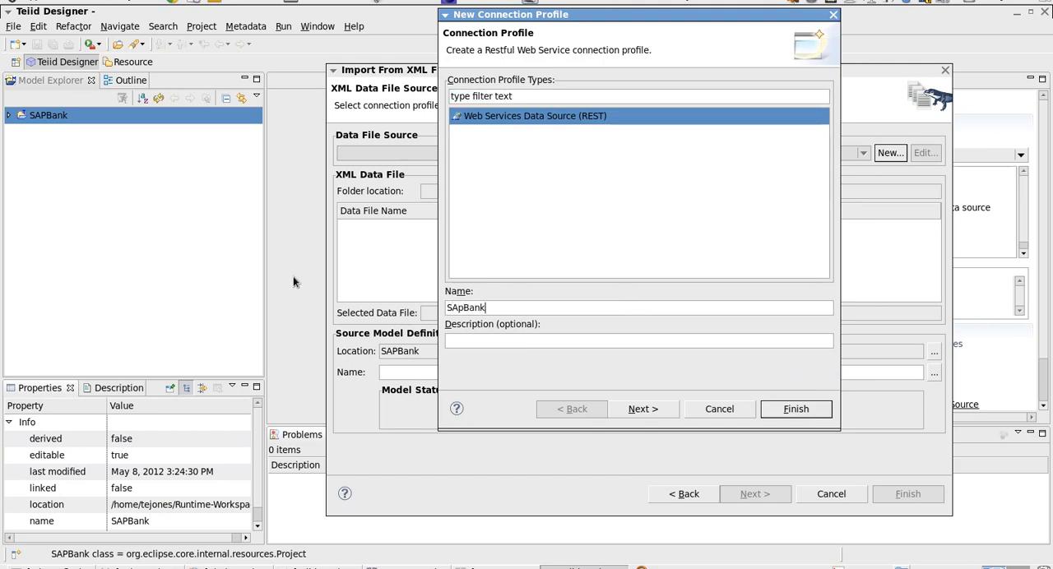
key("BackSpace")
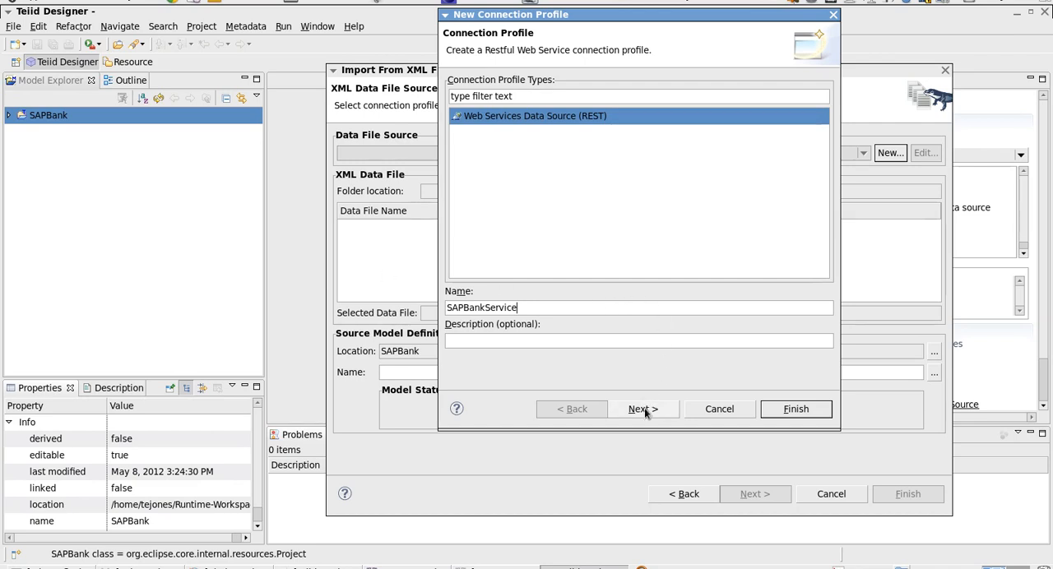
left_click(642, 409)
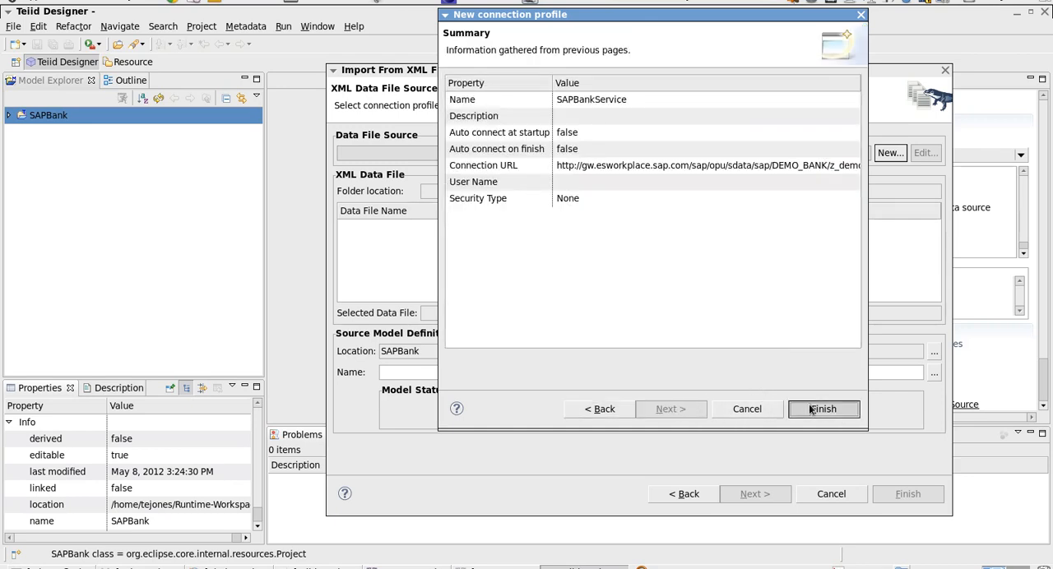
left_click(822, 409)
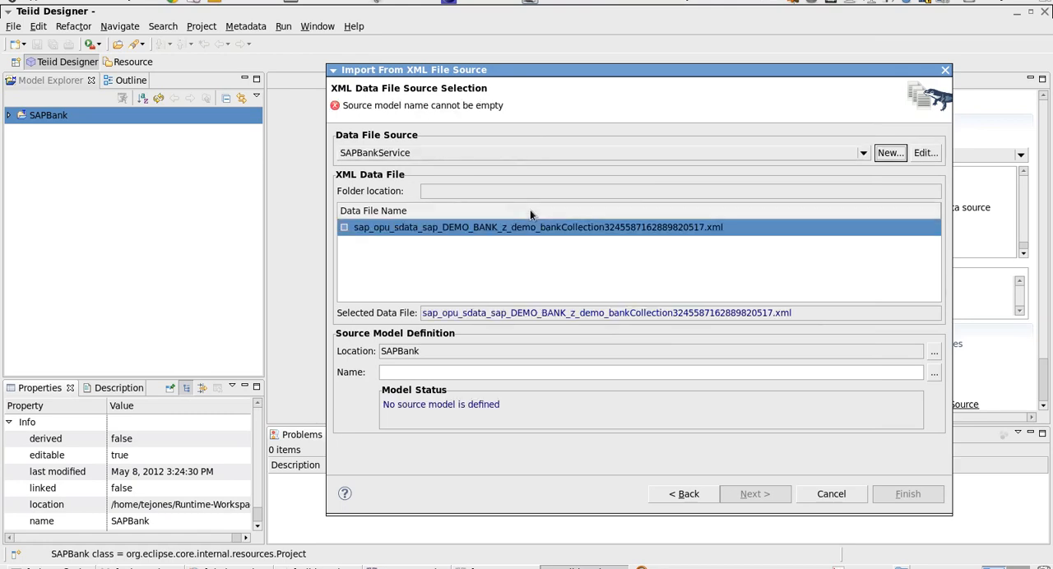
mouse_move(508, 177)
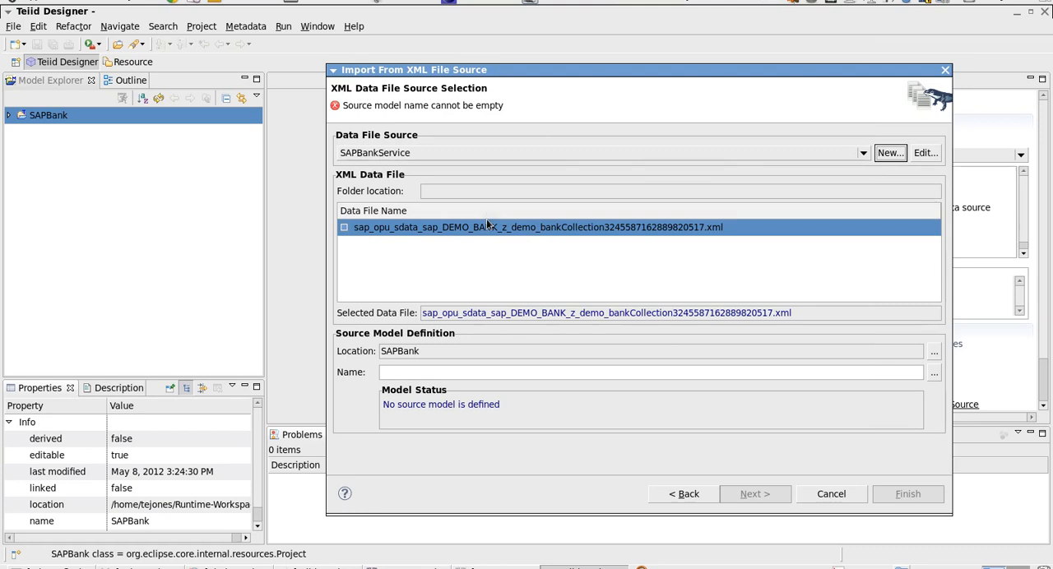
mouse_move(475, 339)
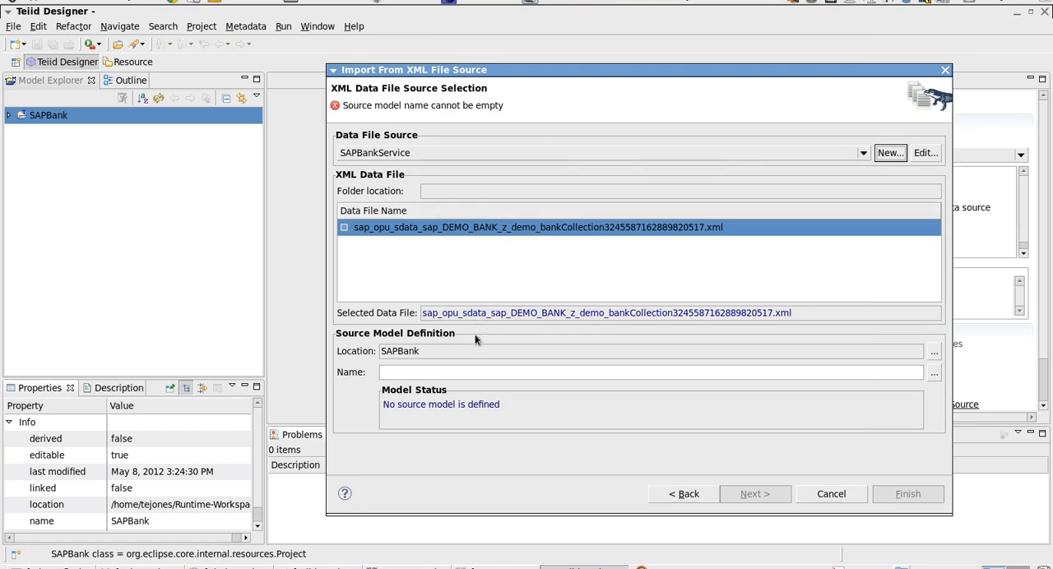
Enter bankSource as the source model name and proceed to the import options.
type("bankSour")
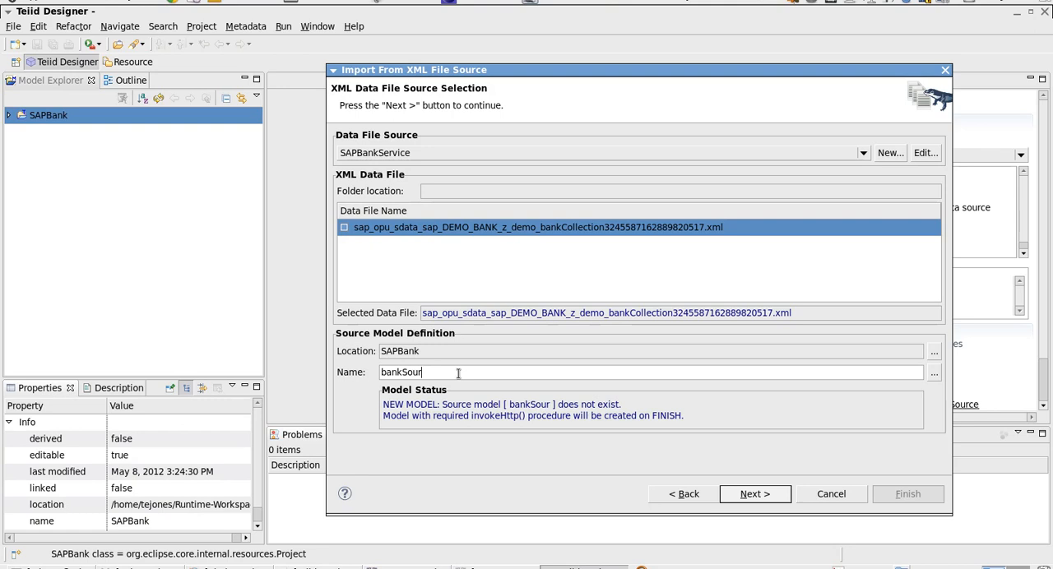
type("ce")
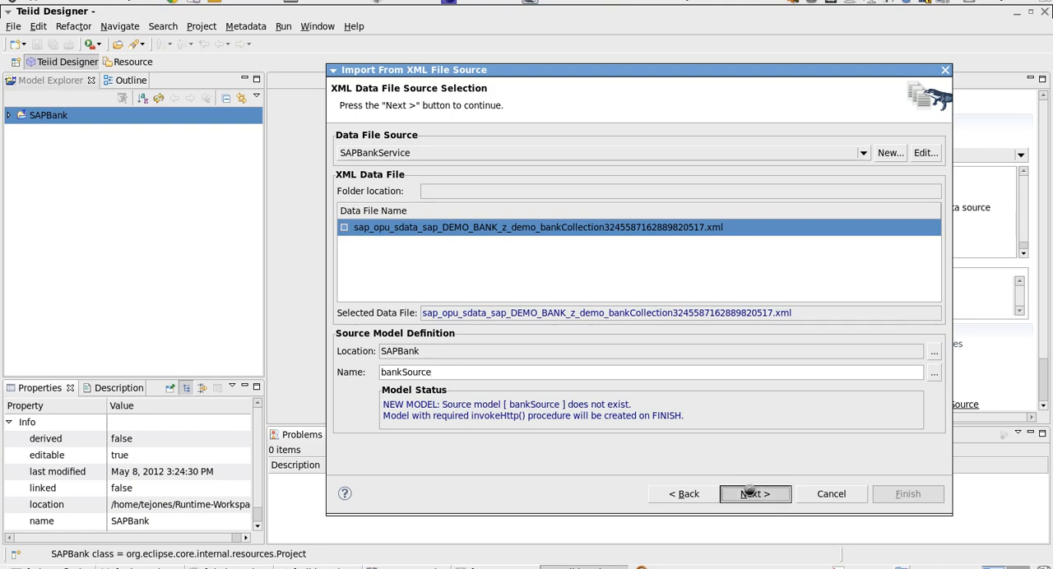
left_click(753, 493)
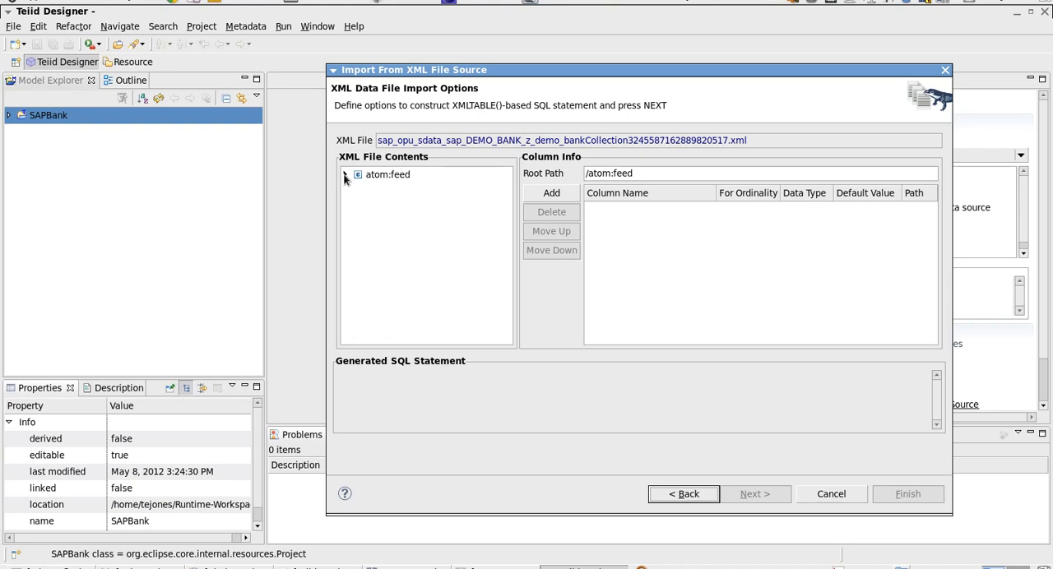
Expand atom:feed, atom:entry, atom:content and m:properties to reveal bank fields.
left_click(356, 174)
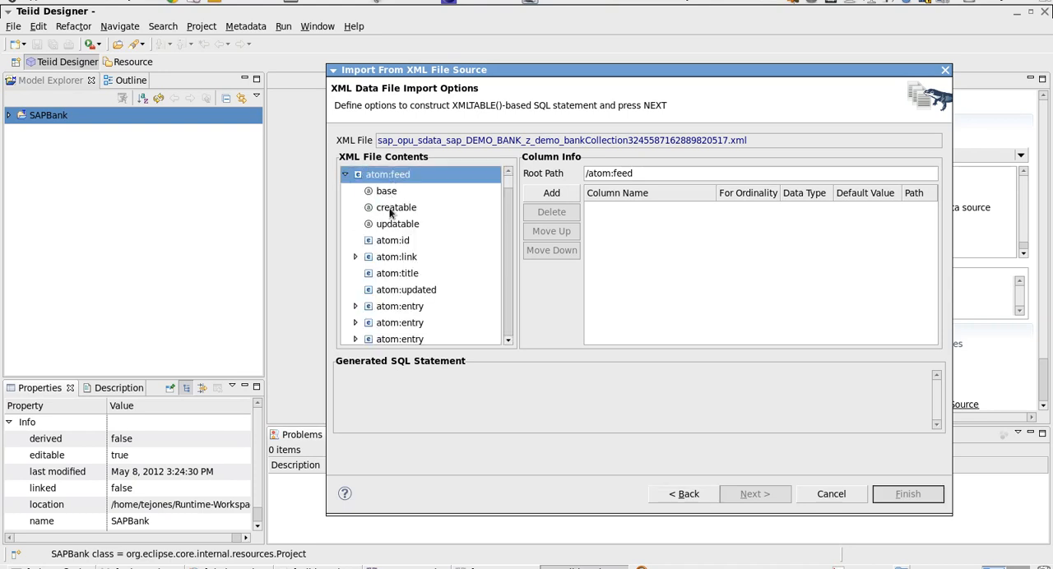
mouse_move(410, 229)
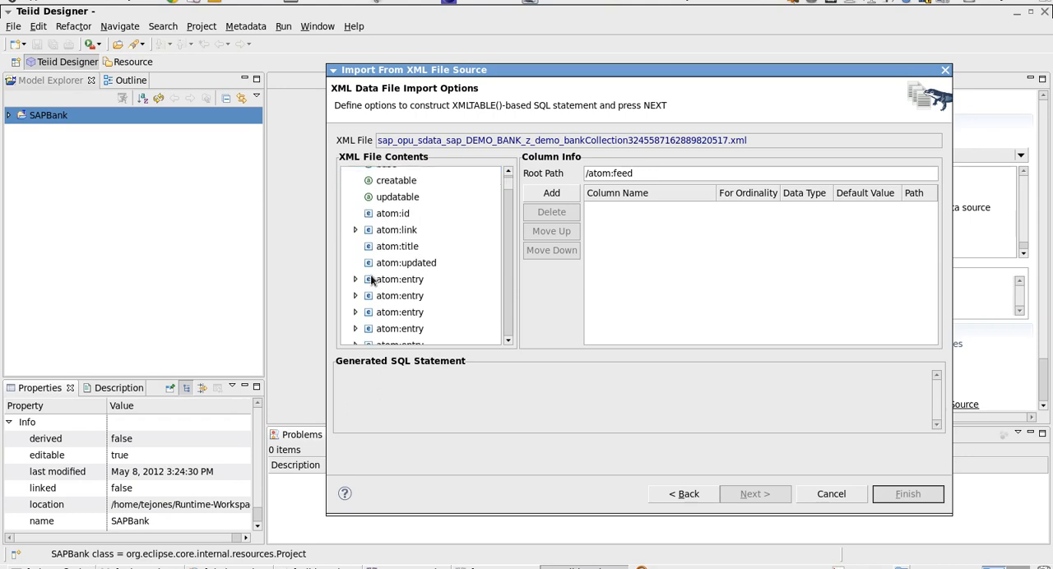
left_click(356, 279)
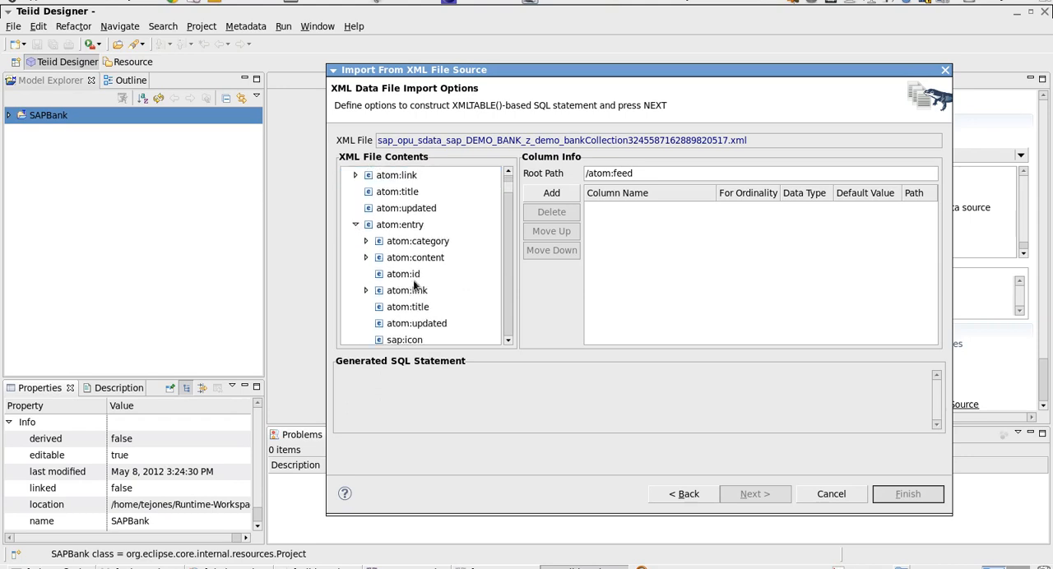
left_click(366, 258)
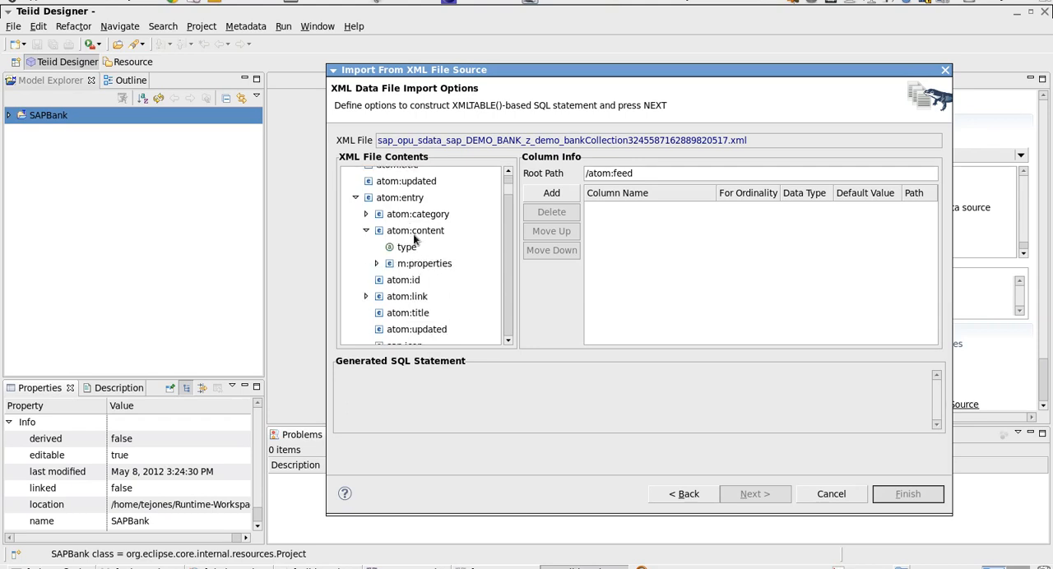
left_click(425, 263)
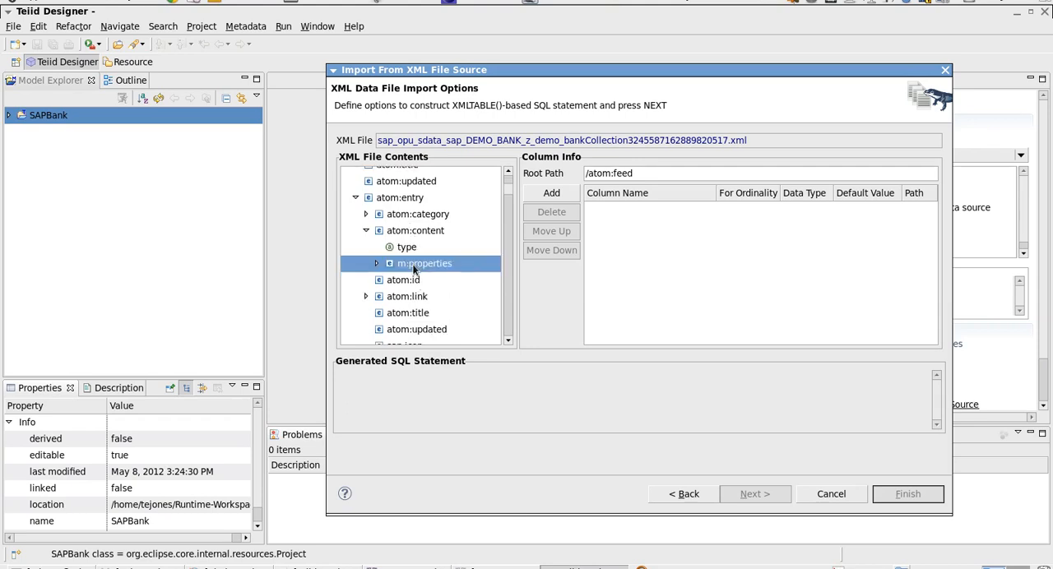
left_click(377, 263)
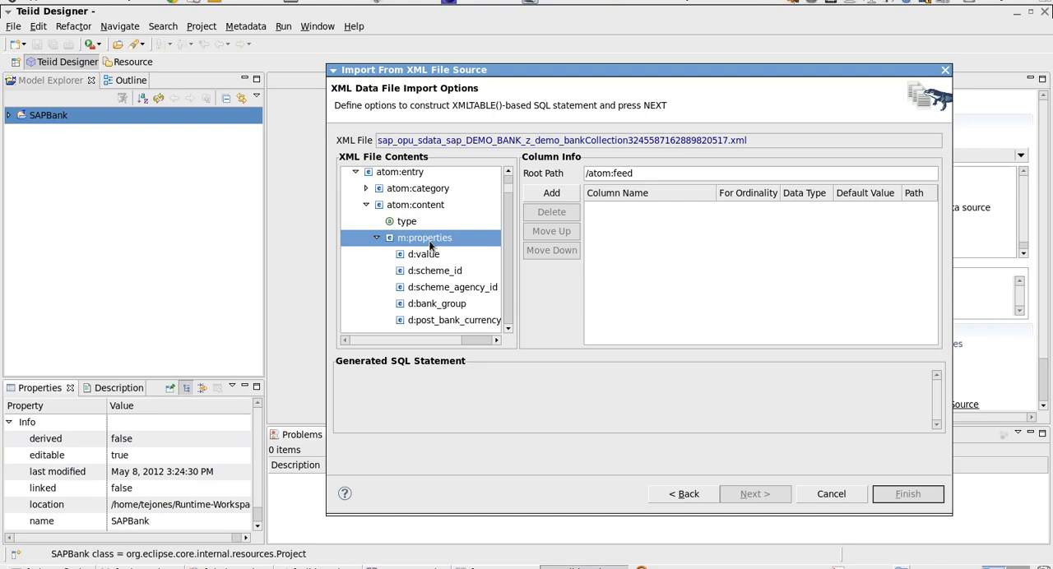
scroll("down", 3)
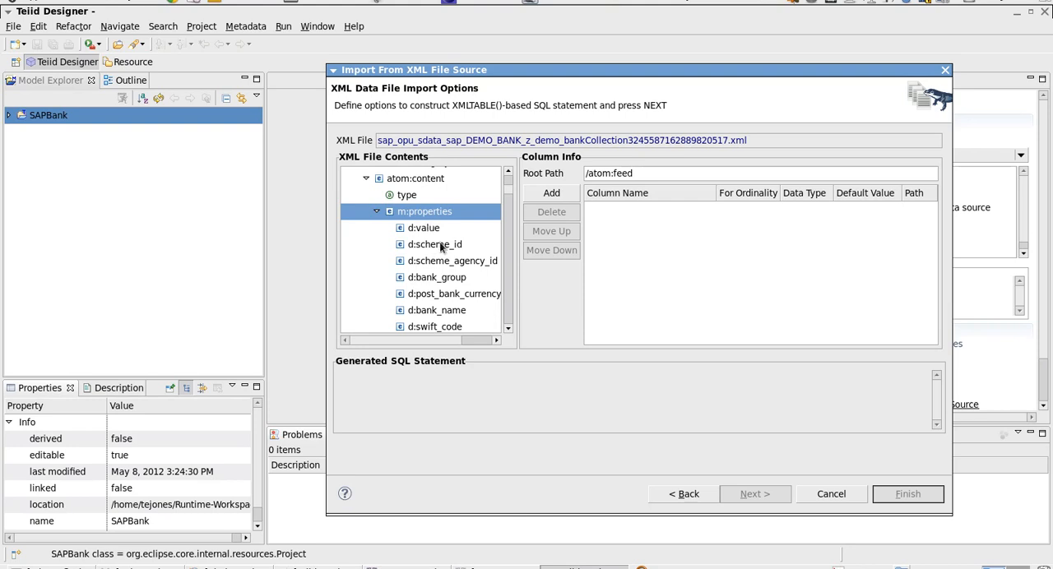
mouse_move(420, 239)
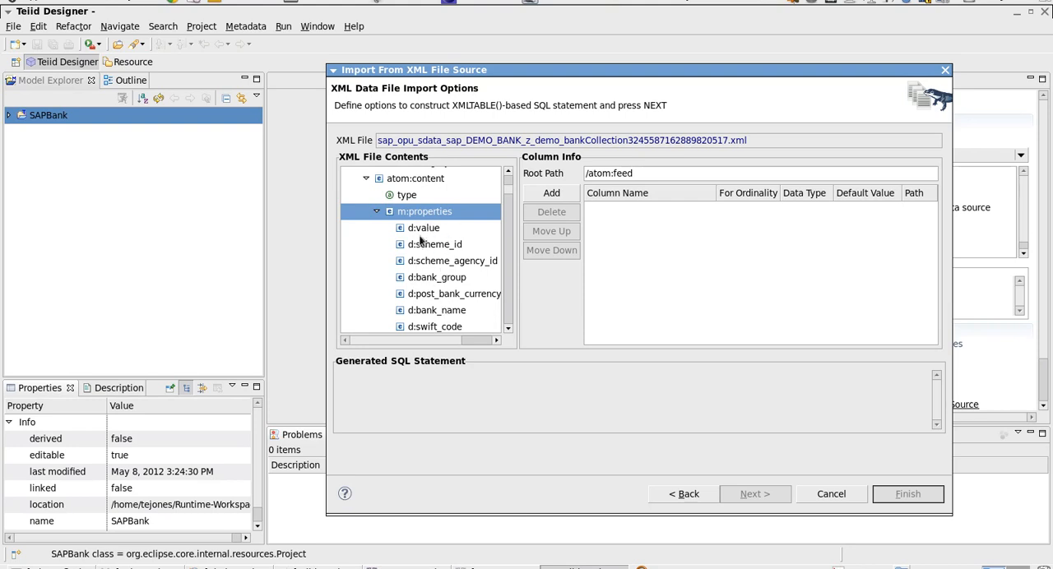
Set m:properties as root path and add d:value, d:scheme_id, d:scheme_agency_id, d:bank_name, d:city columns.
right_click(424, 212)
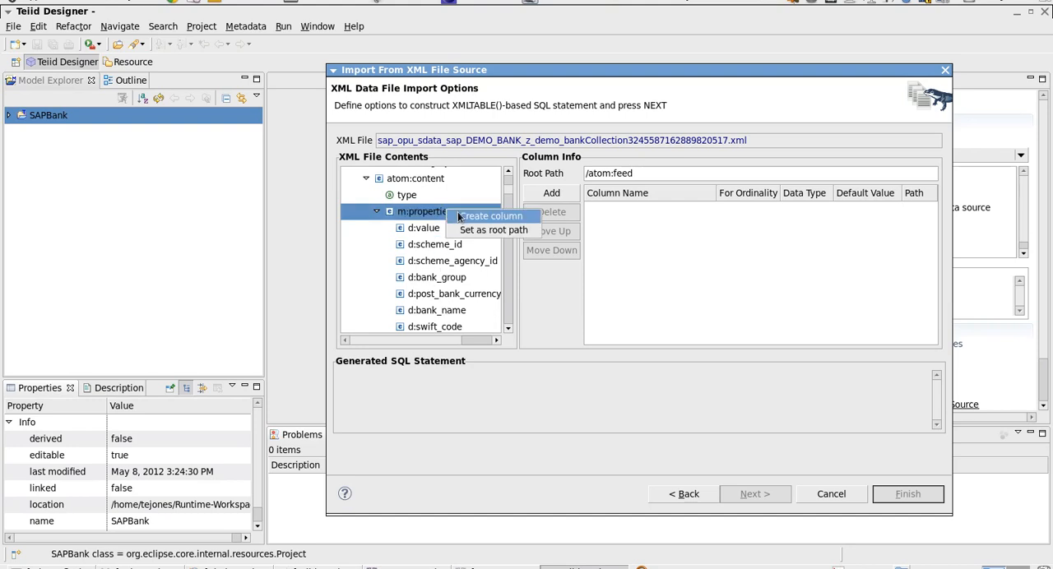
left_click(494, 230)
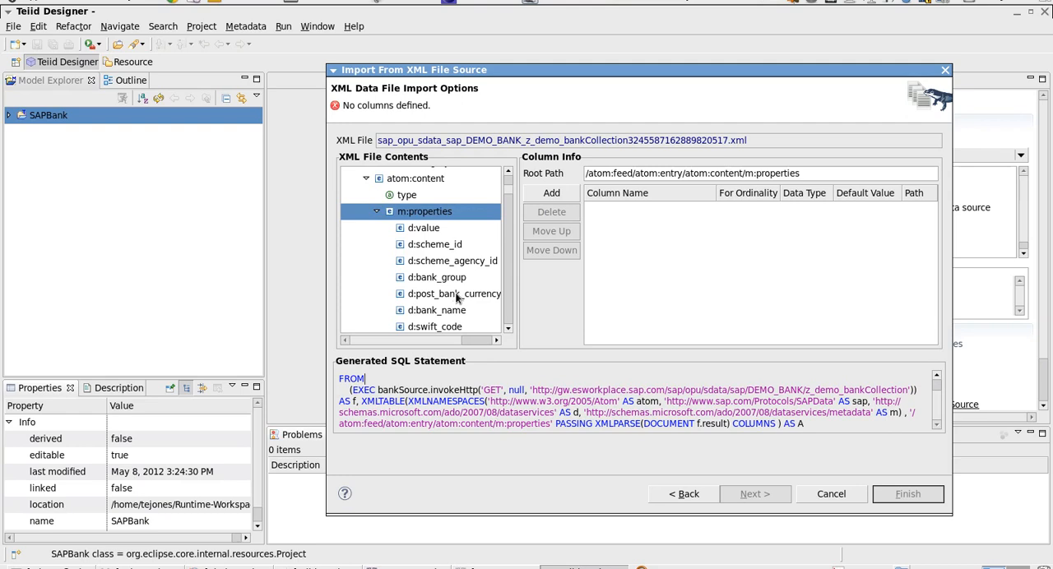
left_click(422, 228)
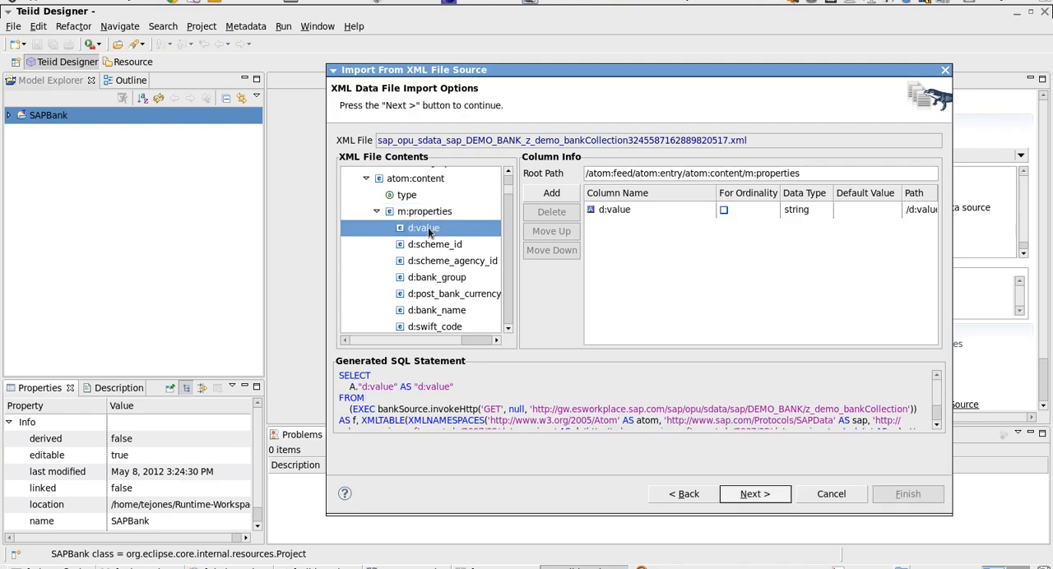
left_click(434, 244)
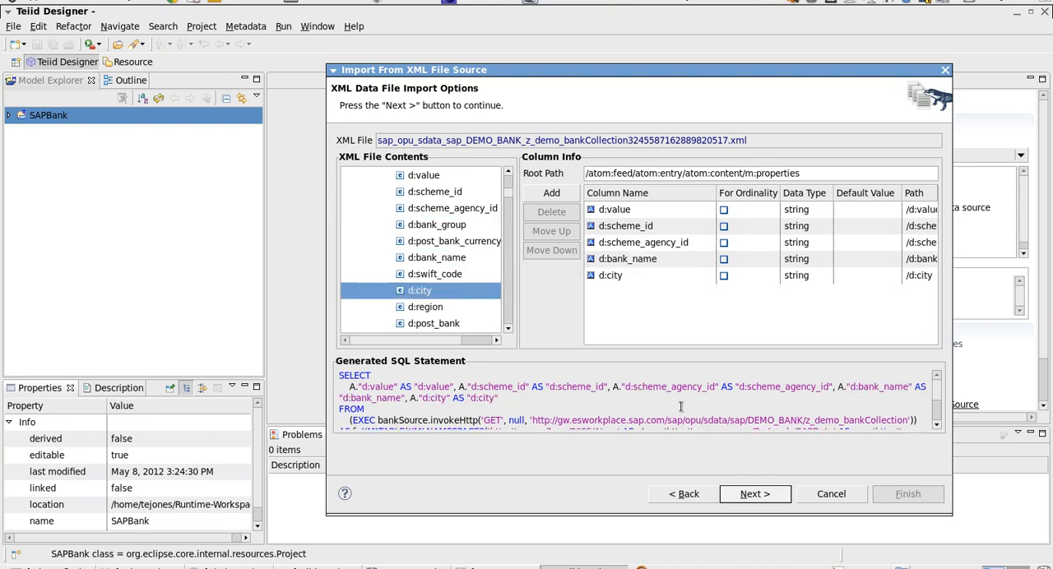
left_click(753, 494)
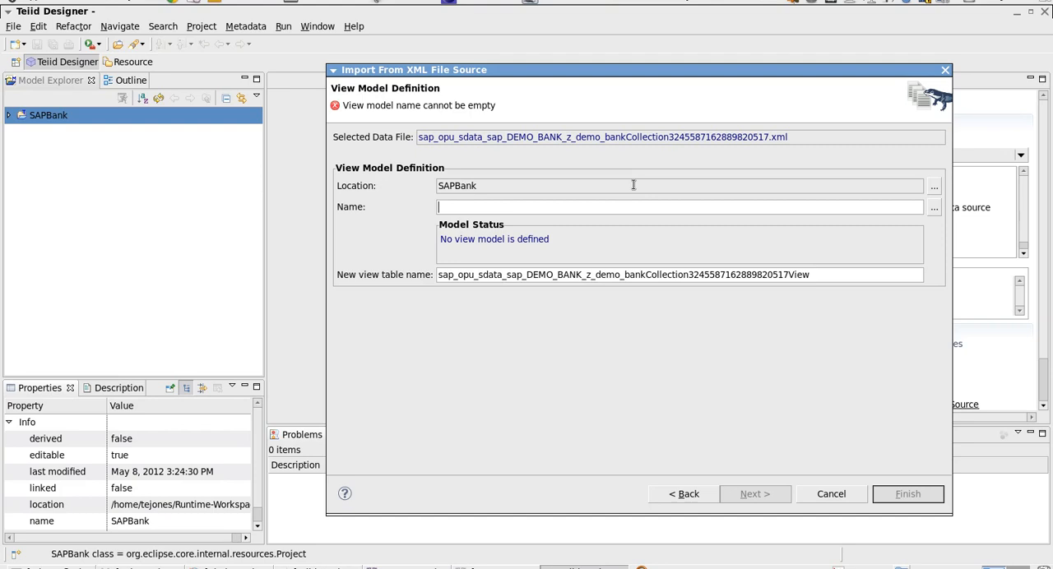
Name the view model bankView, drop the view table's numeric suffix, and finish.
type("b")
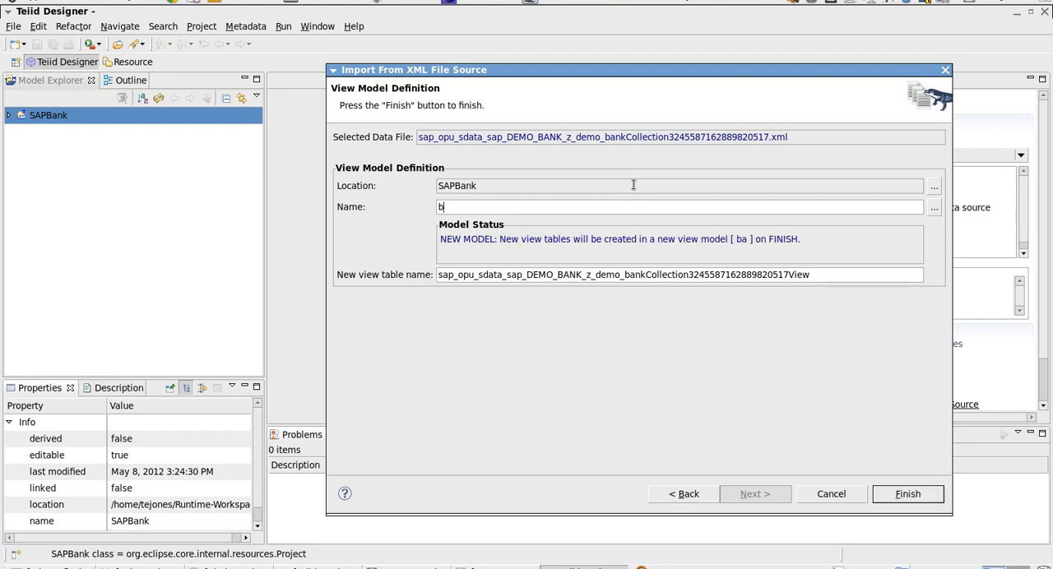
type("ankView")
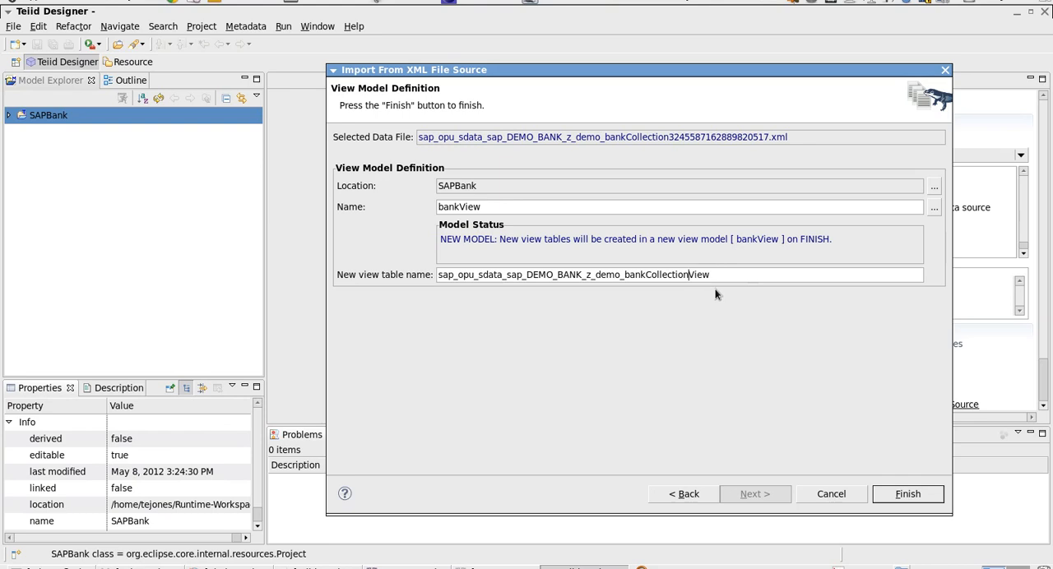
left_click(908, 494)
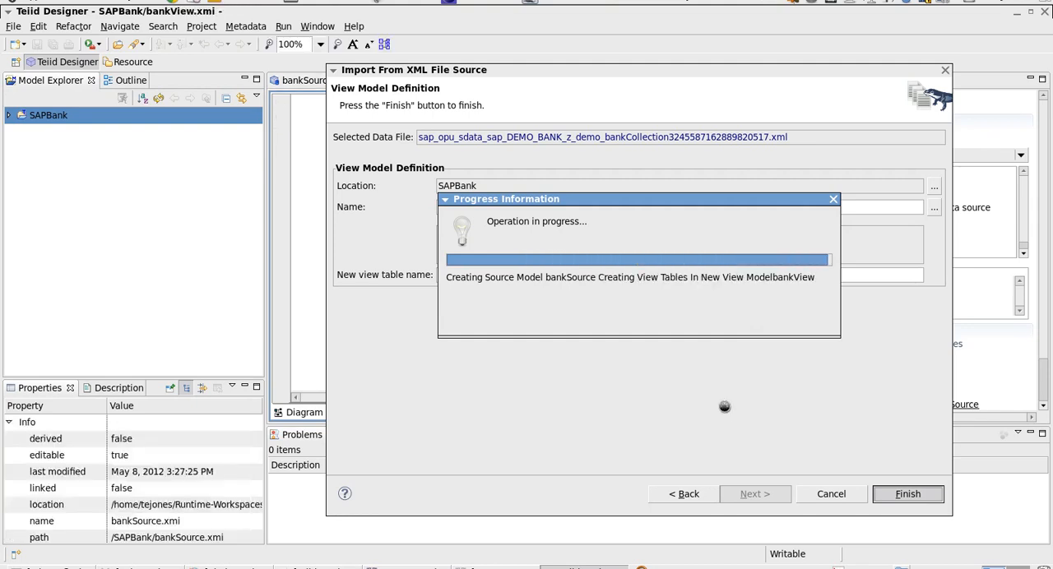
Save the new bankSource and bankView models, with the five-column view table, using Save All.
left_click(907, 494)
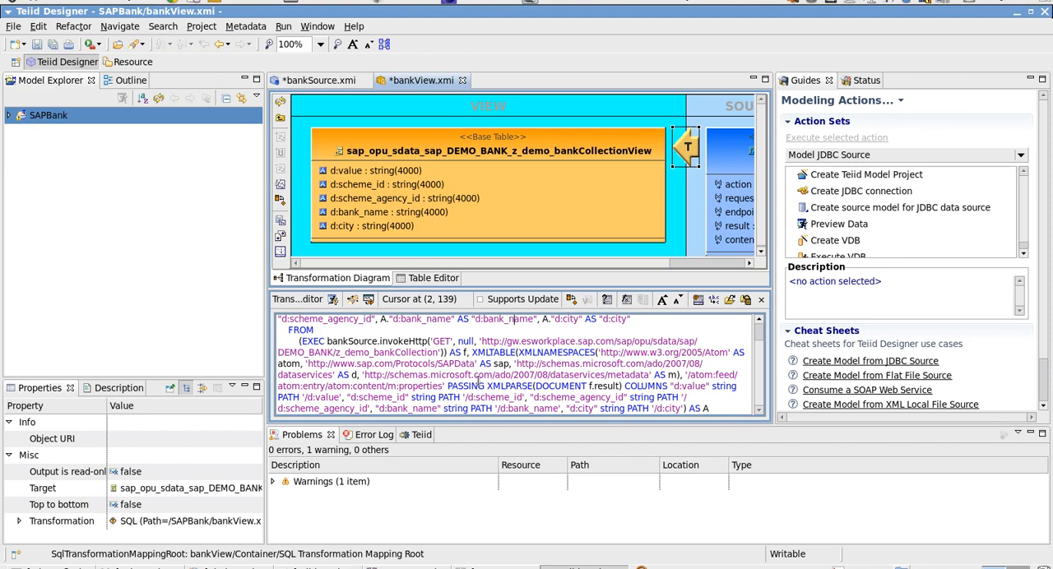
mouse_move(478, 380)
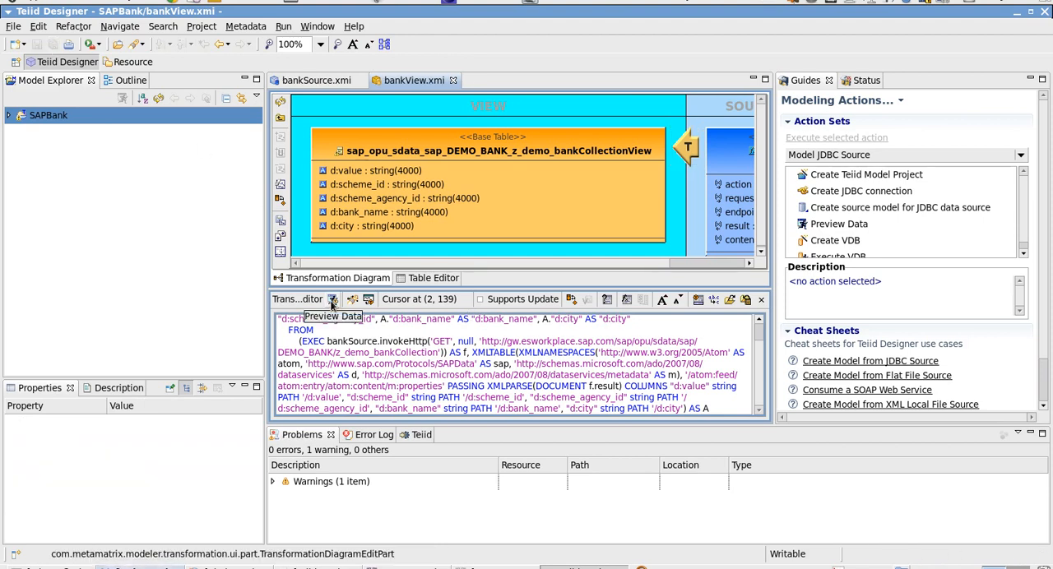
Request a bank view preview and define Teiid instance 'Teiid' with admin user names and passwords.
left_click(333, 298)
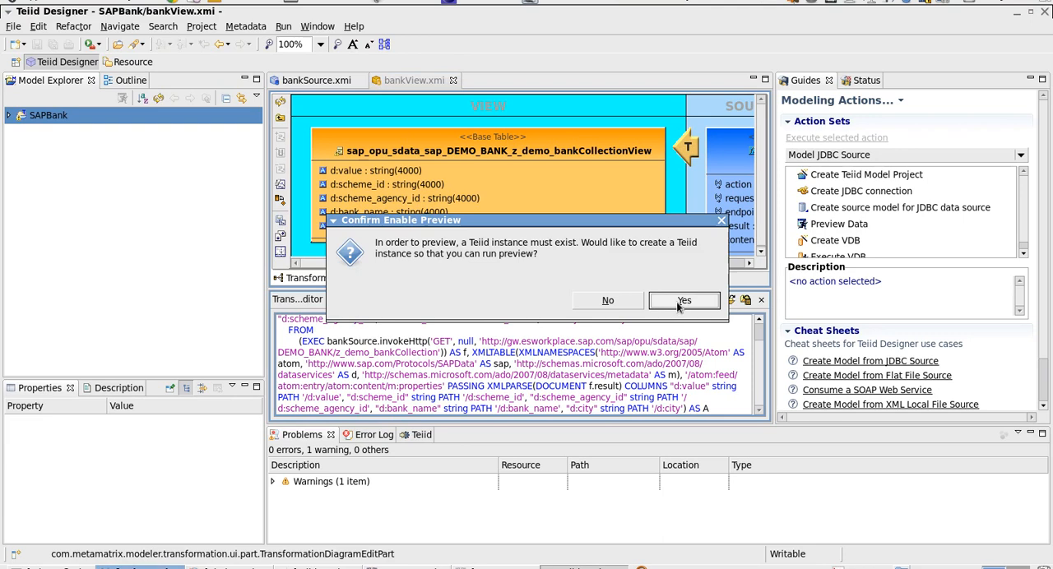
left_click(684, 300)
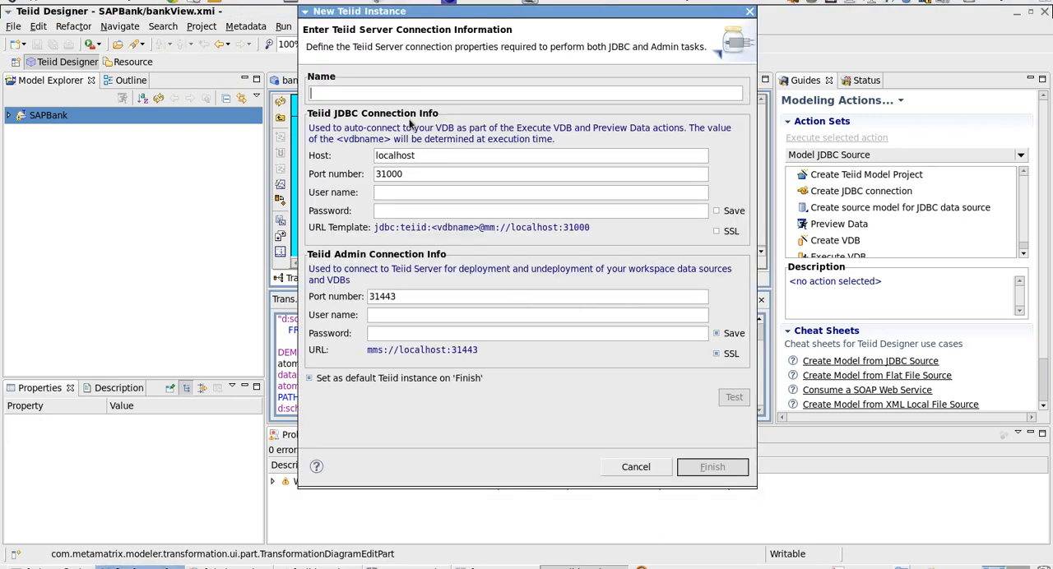
type("Teiid")
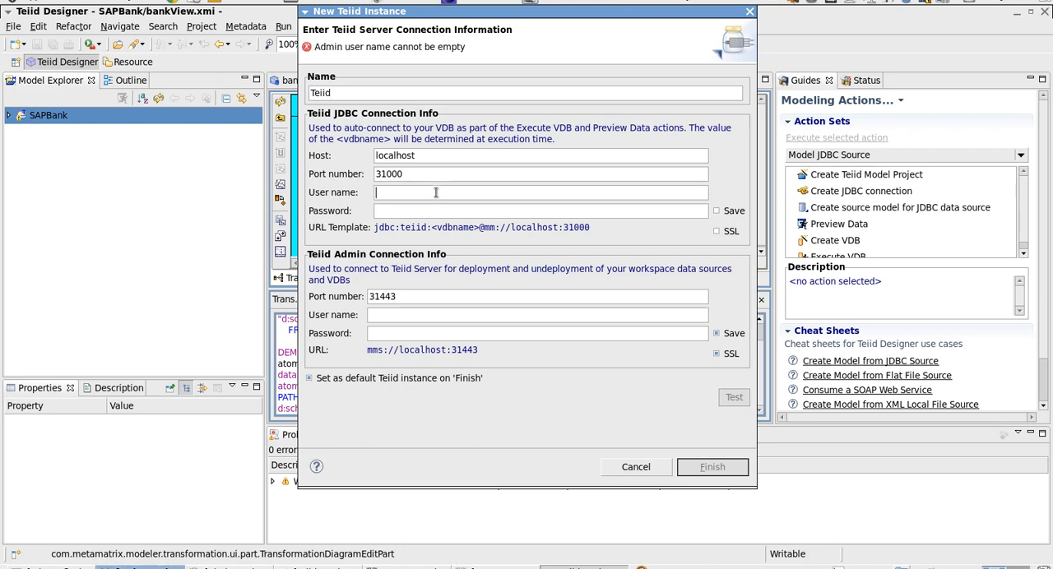
type("admin")
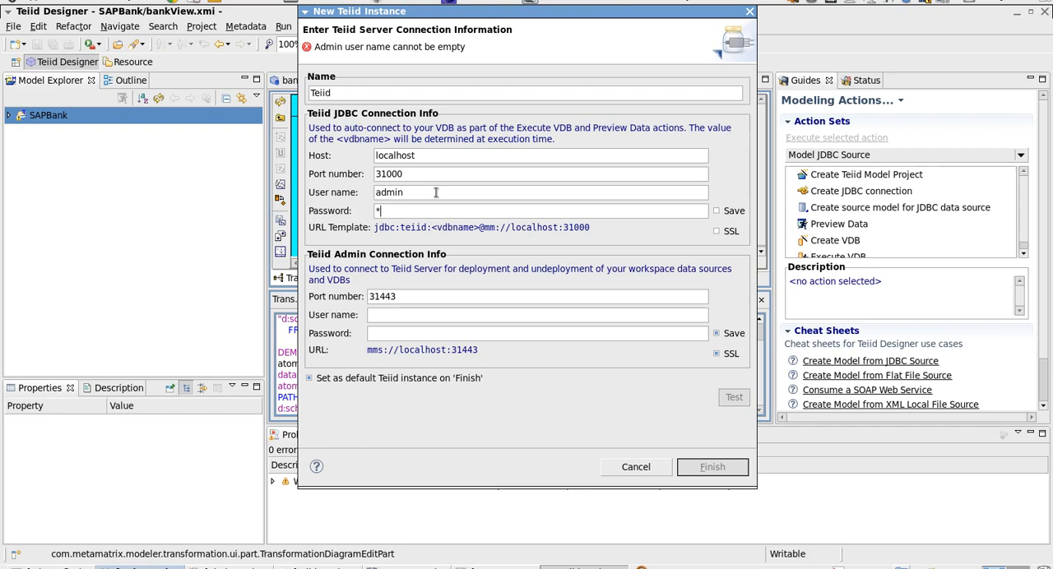
type("****")
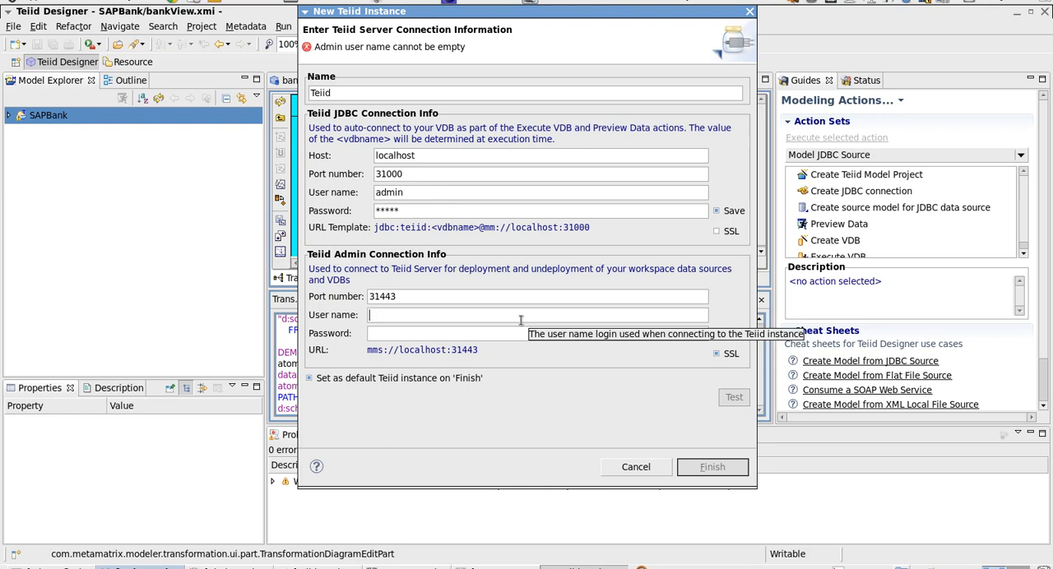
type("admin")
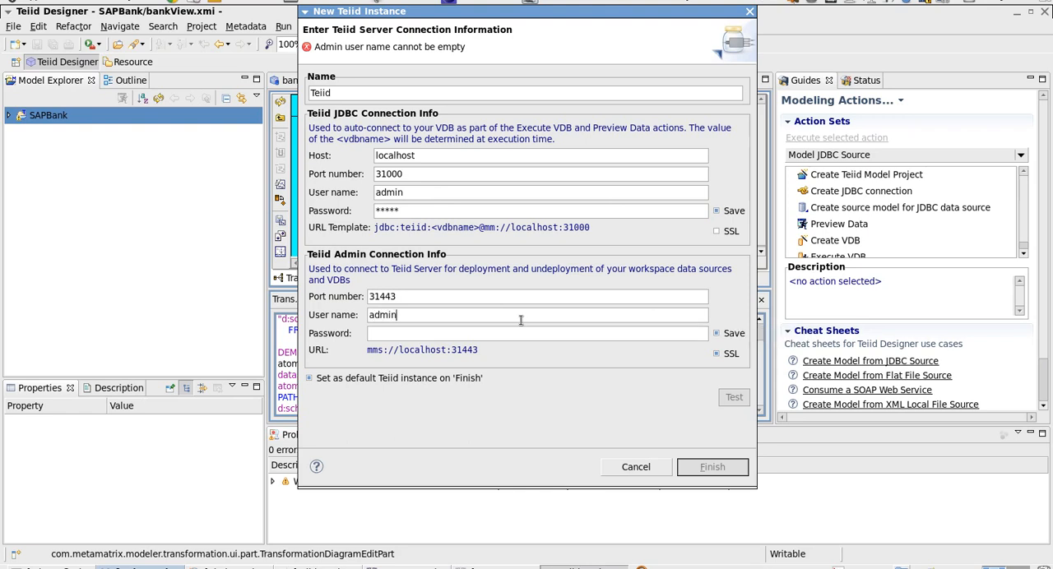
type("*")
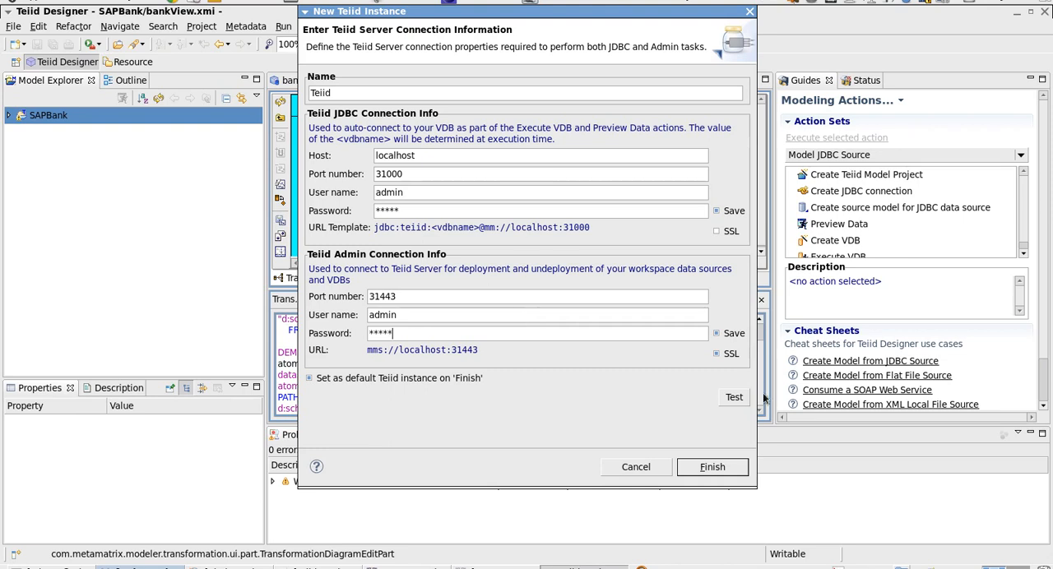
Test the Teiid instance's JDBC and Admin connections successfully and finish creating it.
left_click(733, 396)
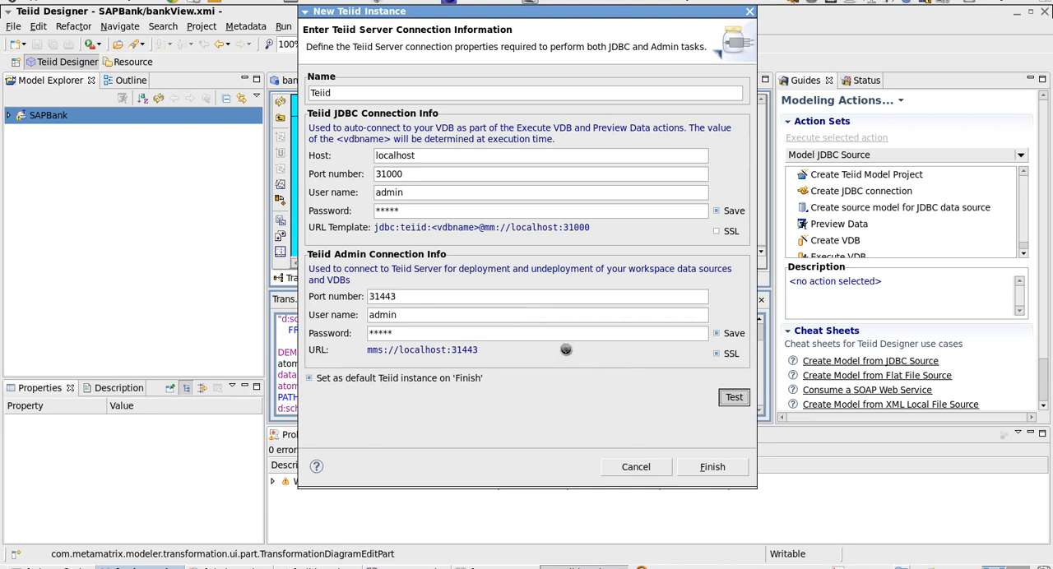
left_click(733, 397)
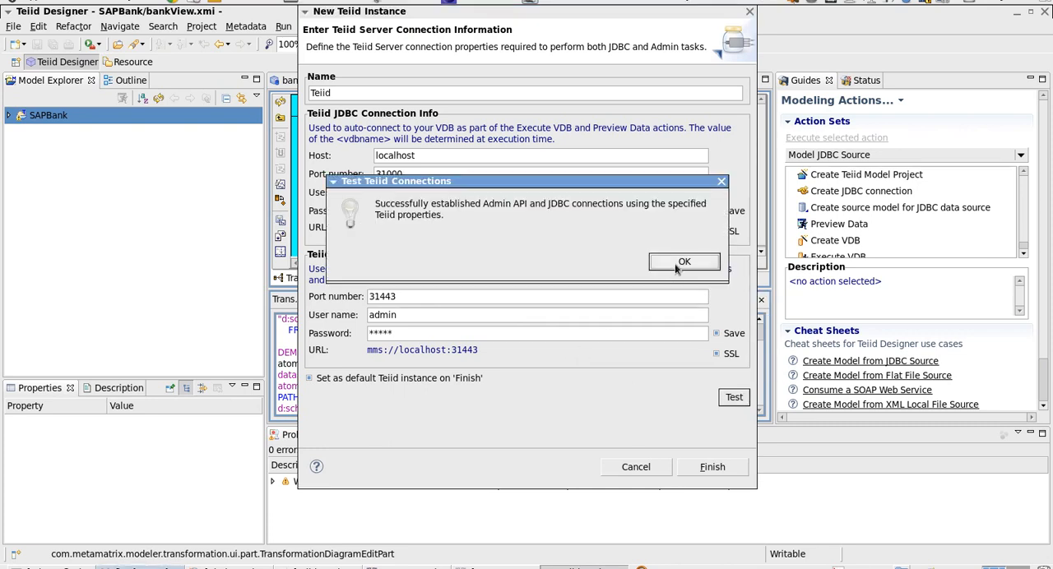
left_click(683, 261)
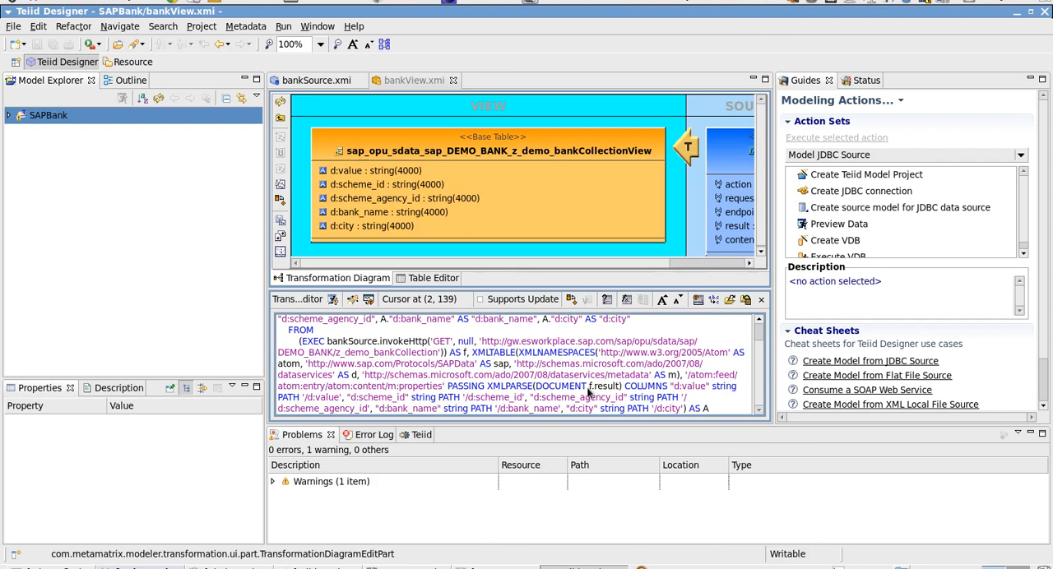
Accept the SQL Result property change and preview the bank view, returning 128 records.
left_click(838, 223)
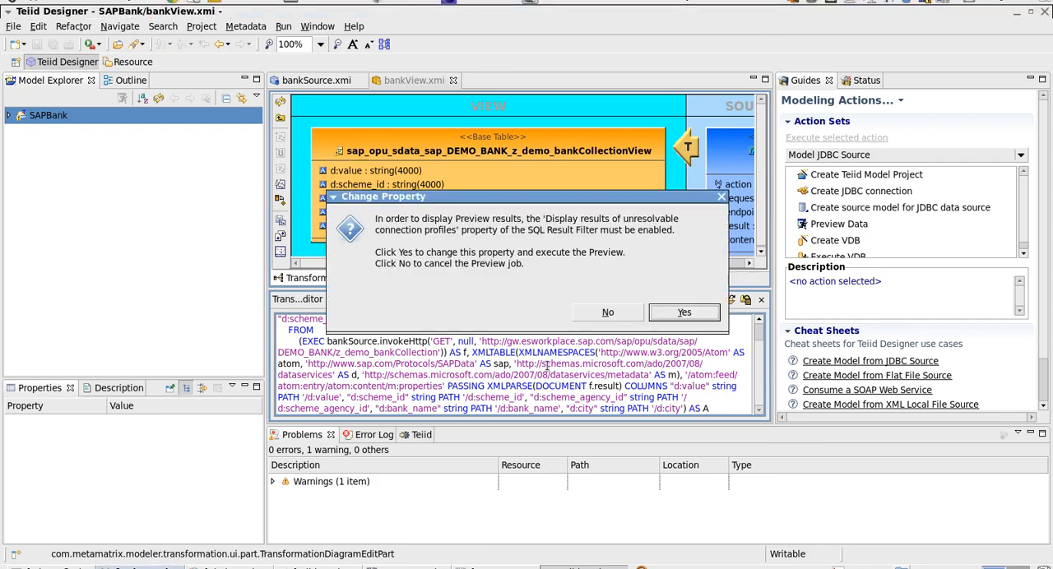
left_click(684, 312)
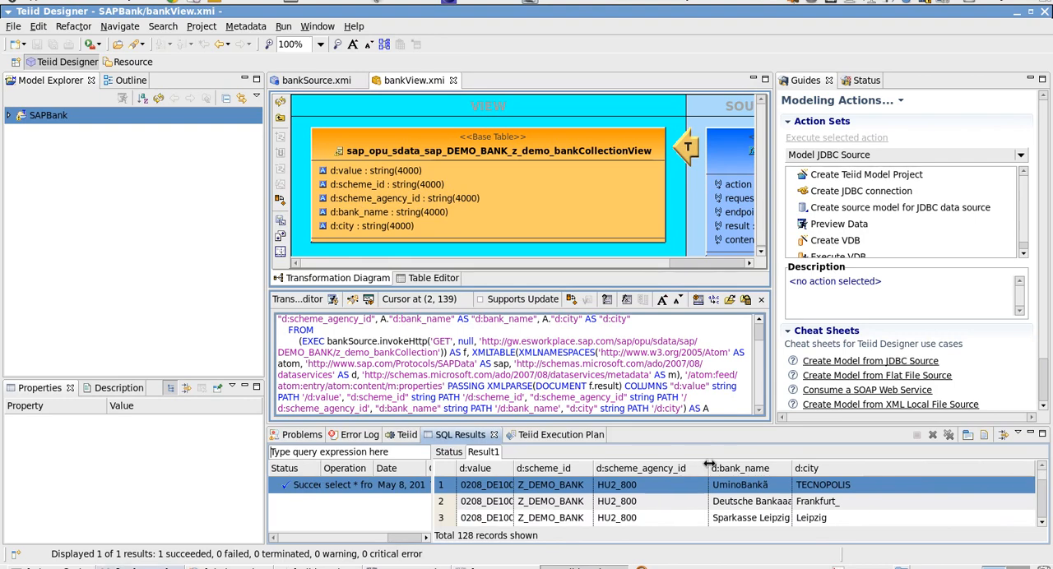
mouse_move(740, 468)
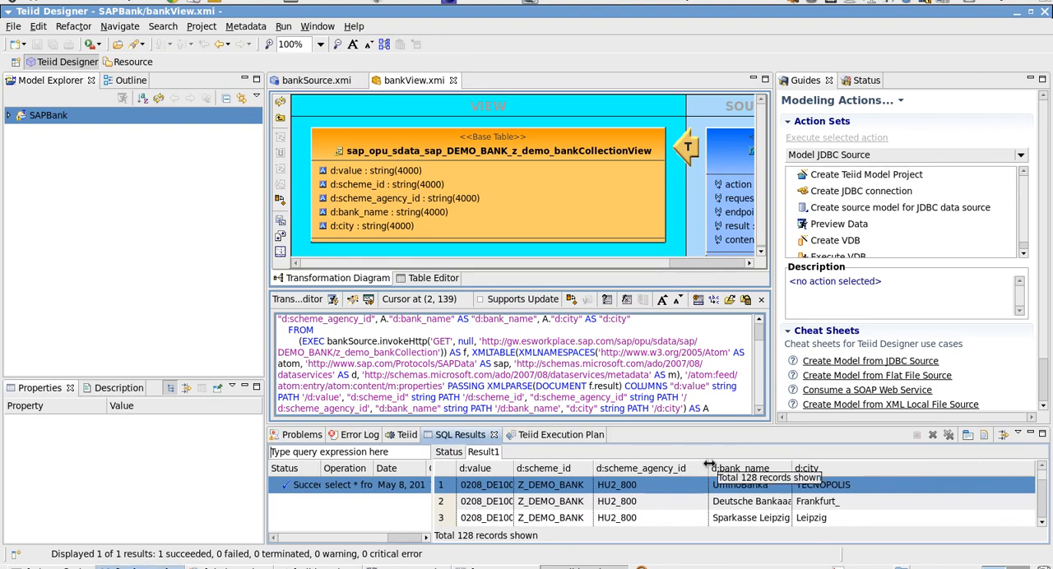